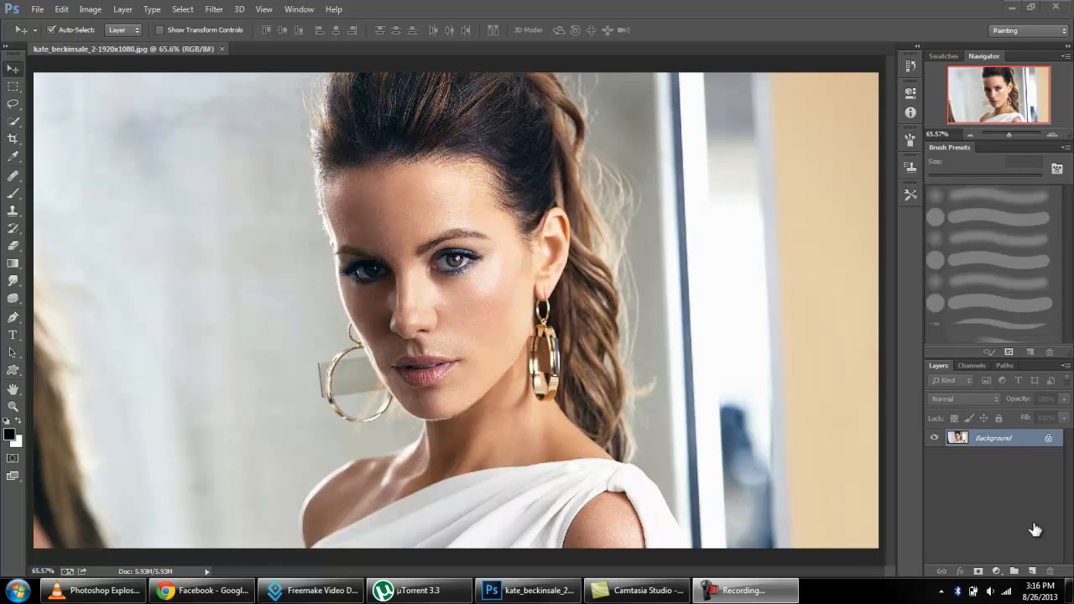
mouse_move(898, 352)
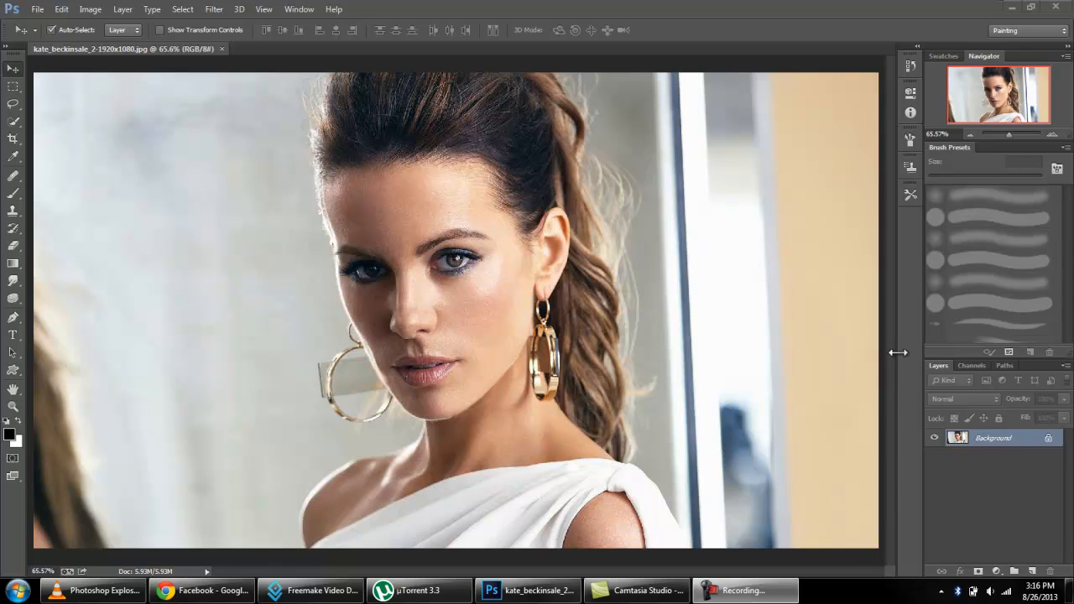
mouse_move(913, 372)
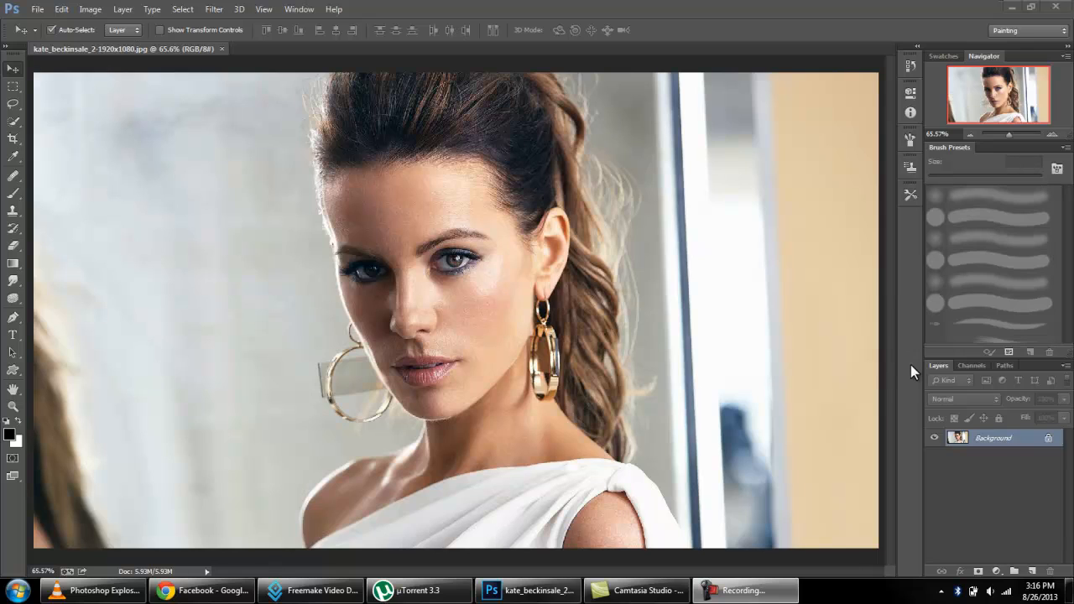
mouse_move(712, 18)
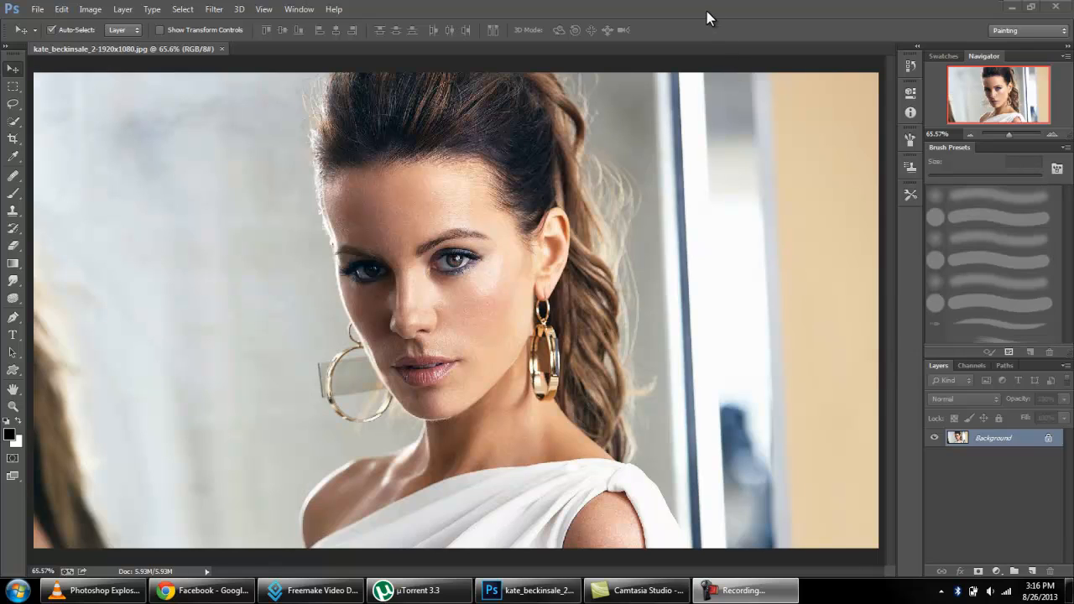
mouse_move(876, 20)
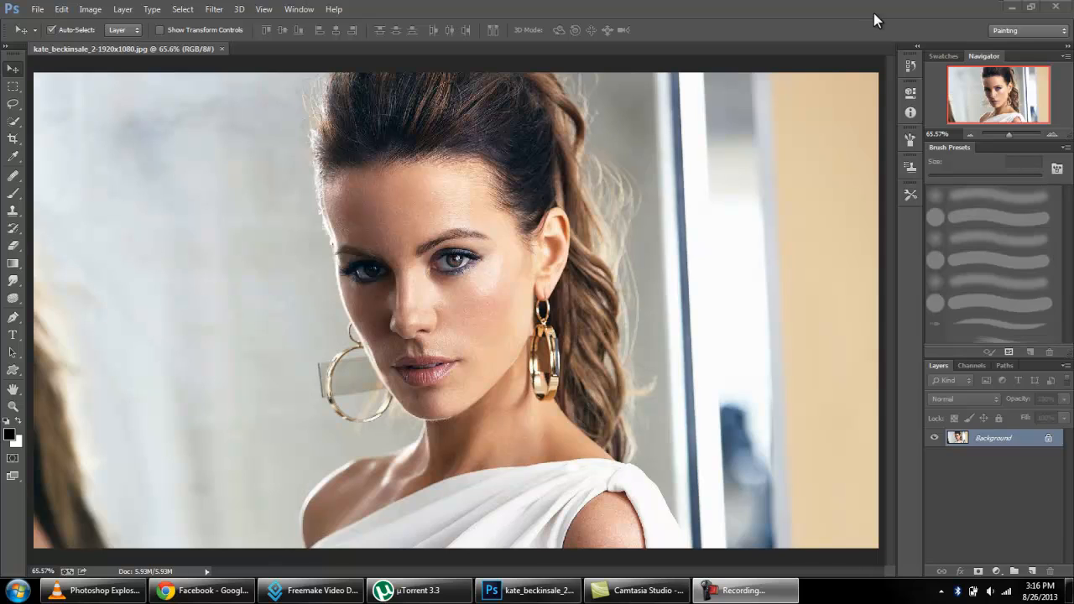
mouse_move(537, 80)
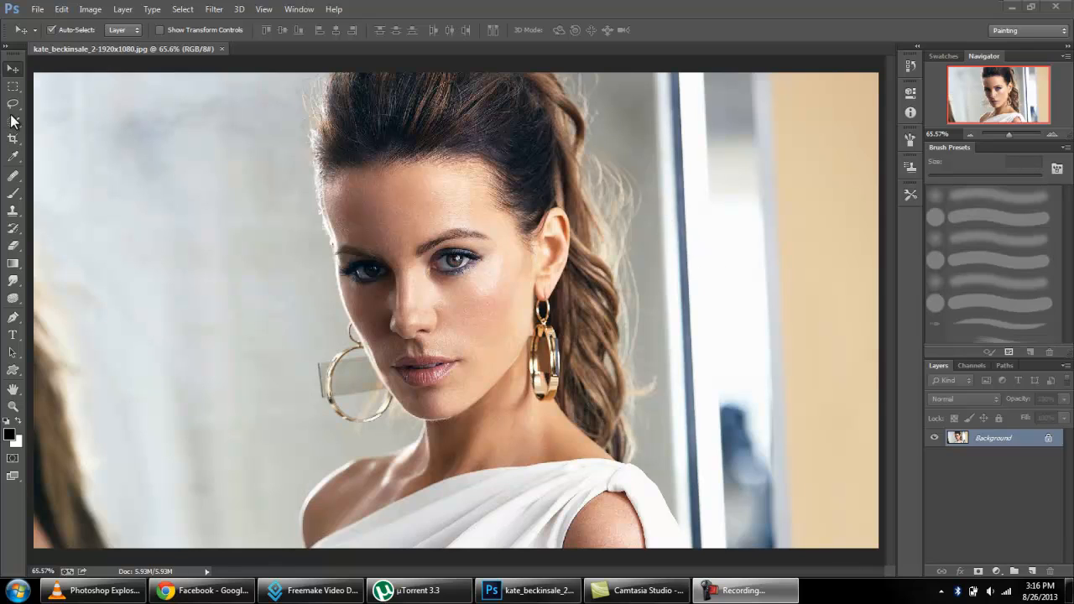
mouse_move(362, 205)
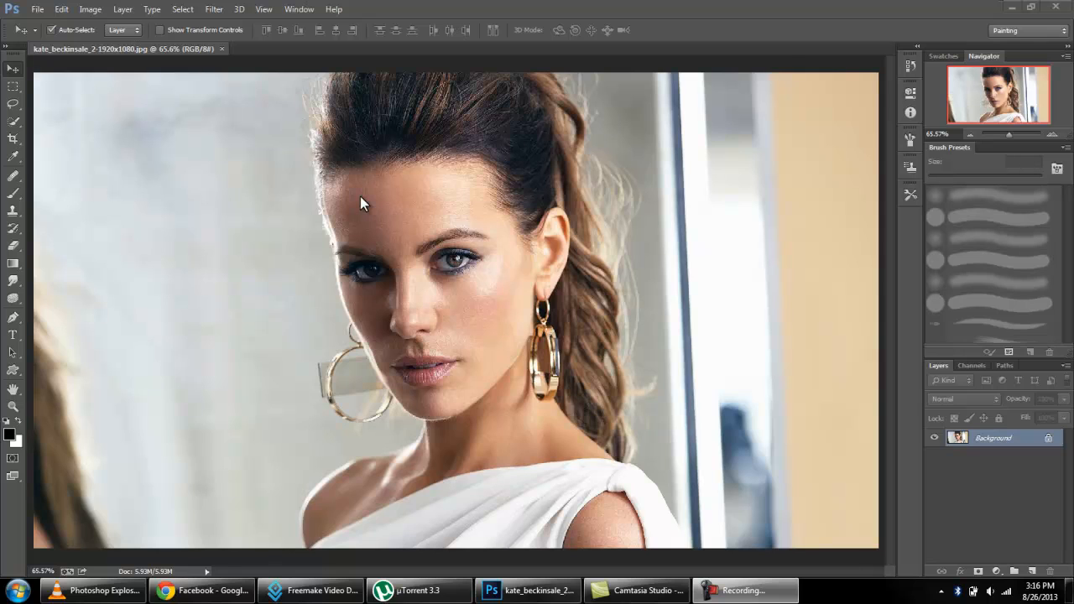
mouse_move(786, 57)
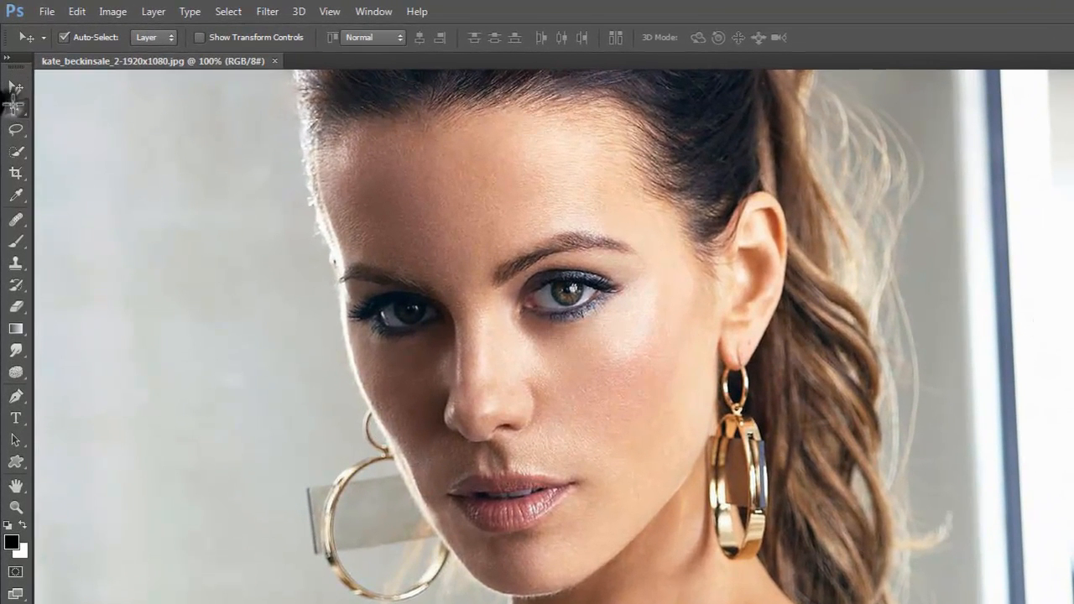
Step: With the Rectangular Marquee, select two small rectangles on the forehead skin
left_click(17, 107)
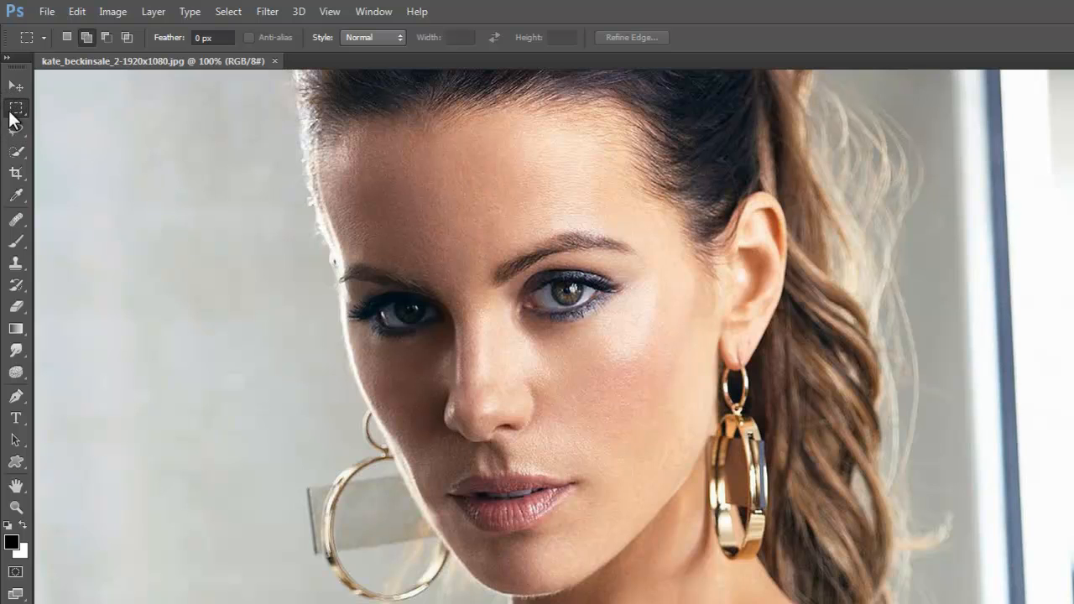
left_click_drag(500, 131, 562, 168)
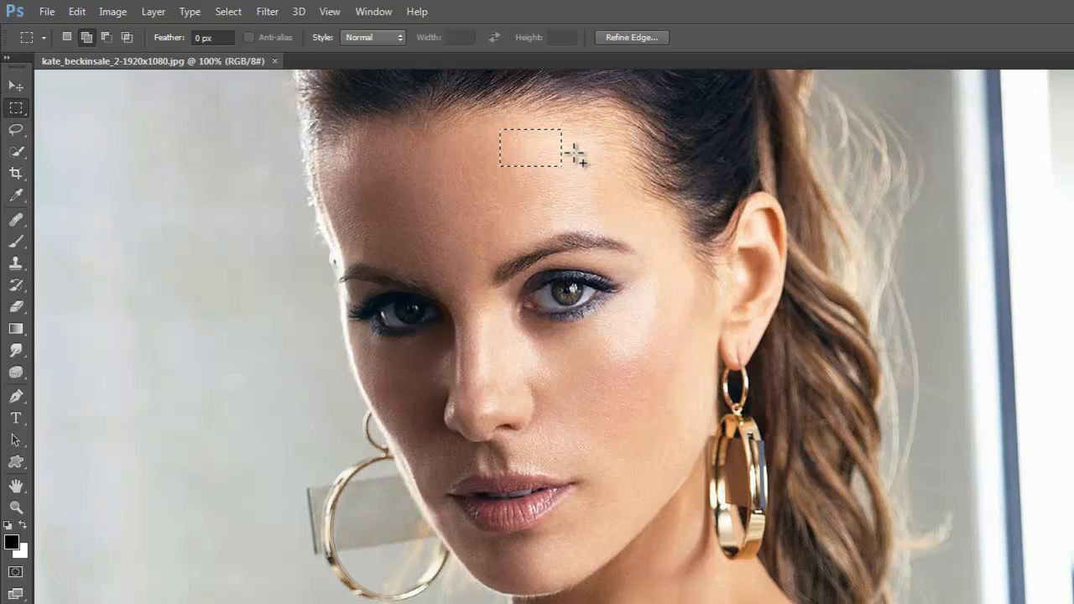
left_click_drag(579, 154, 621, 201)
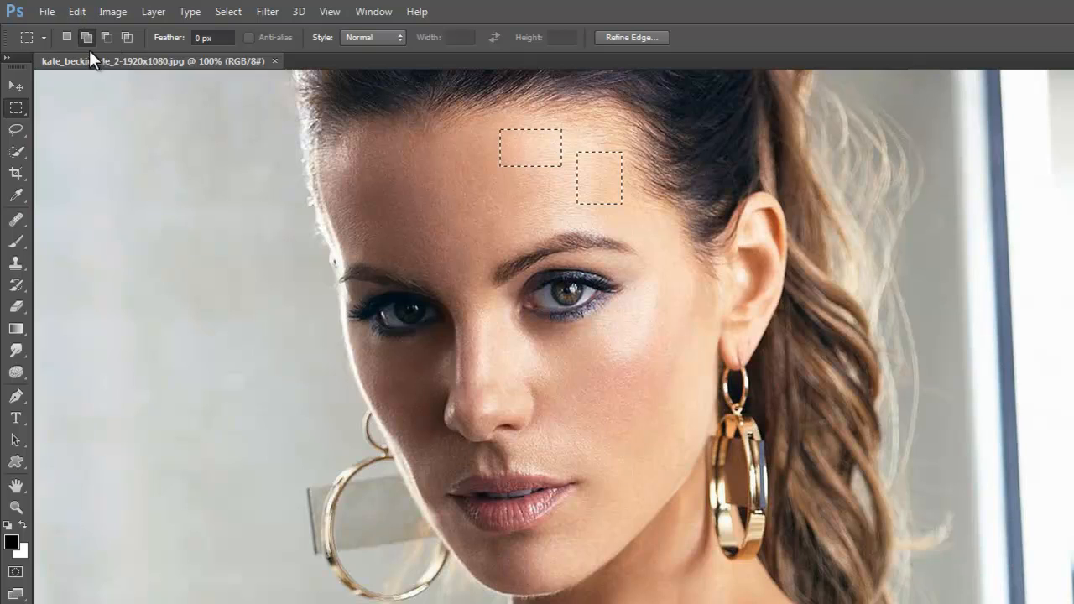
mouse_move(87, 37)
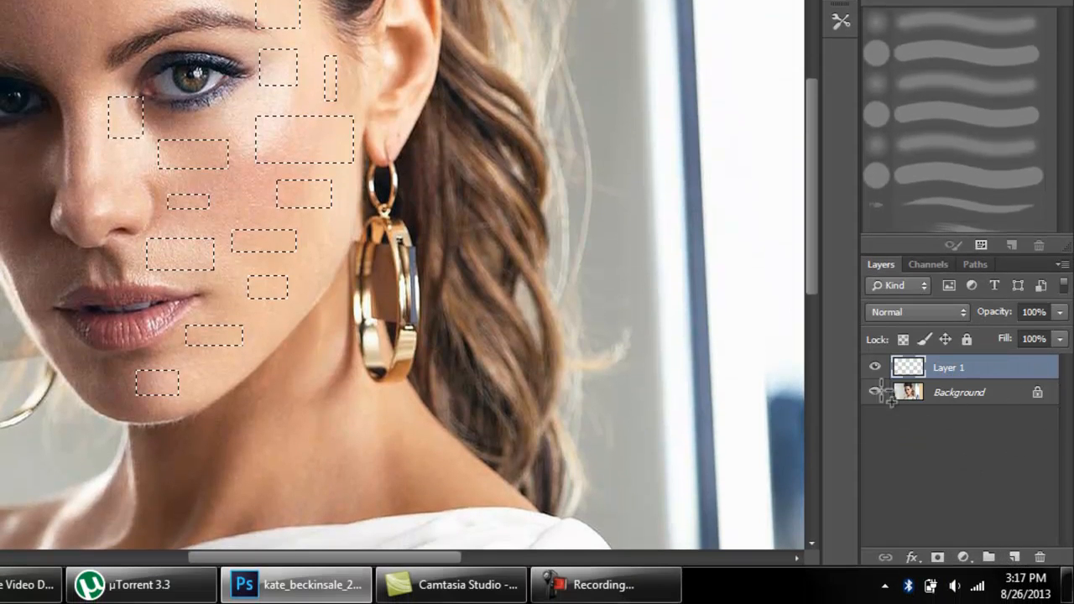
Step: Copy the selected face pieces from the Background layer and paste them onto Layer 1
left_click(959, 393)
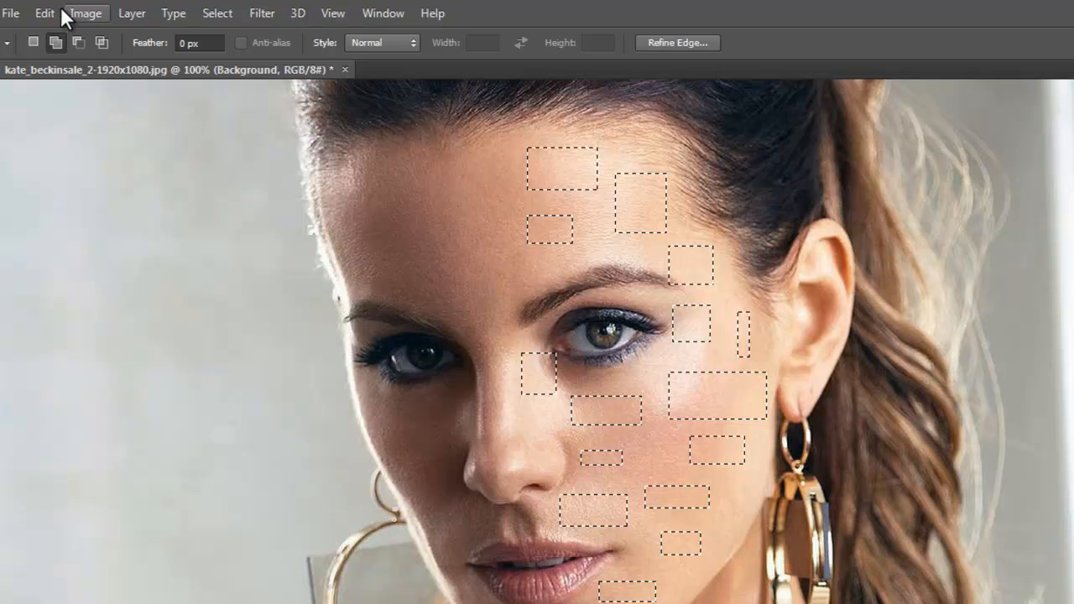
left_click(44, 14)
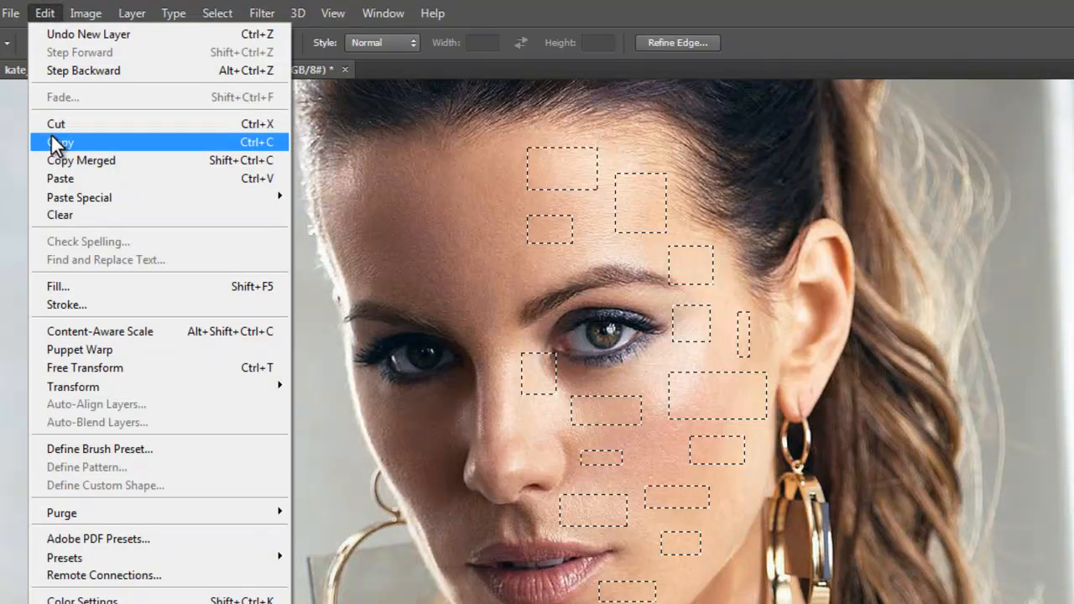
left_click(56, 141)
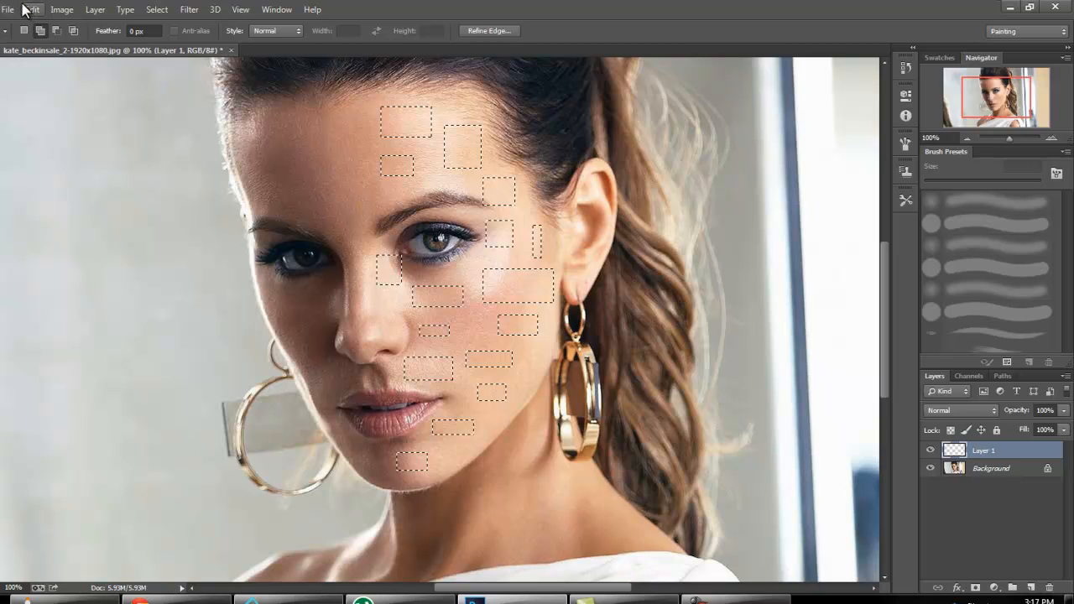
left_click(31, 10)
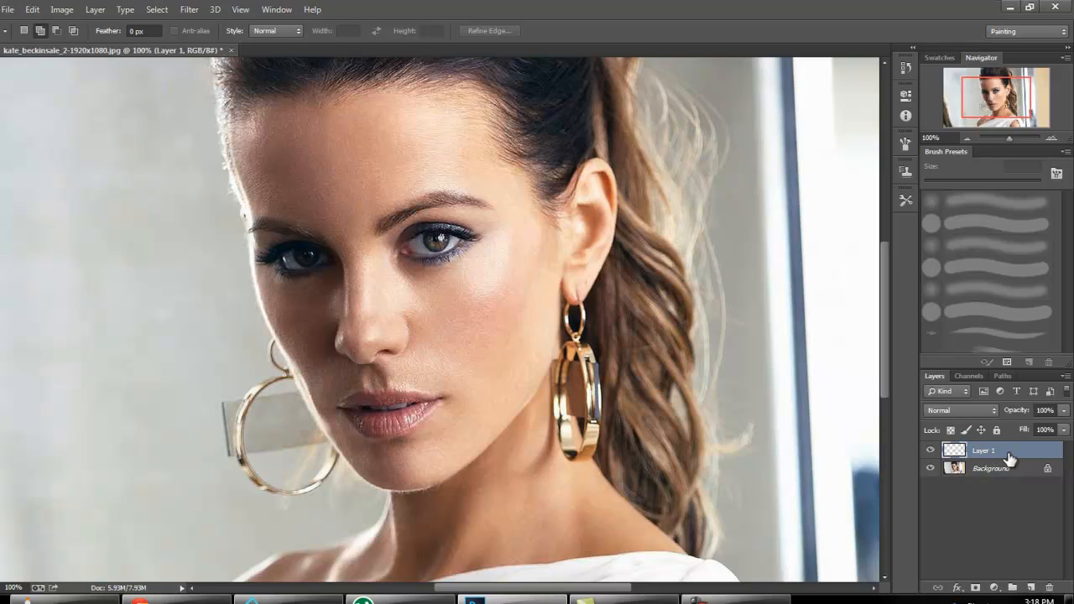
Step: Duplicate Layer 1 twice, hide the copies, and give Layer 1 a Bevel & Emboss edge
left_click(1034, 587)
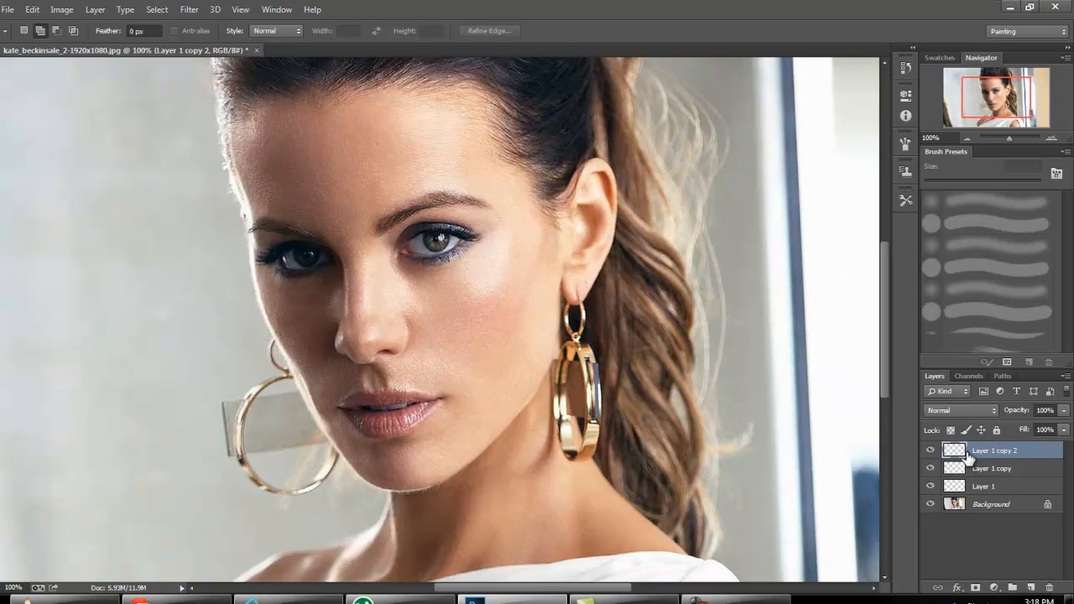
left_click(983, 486)
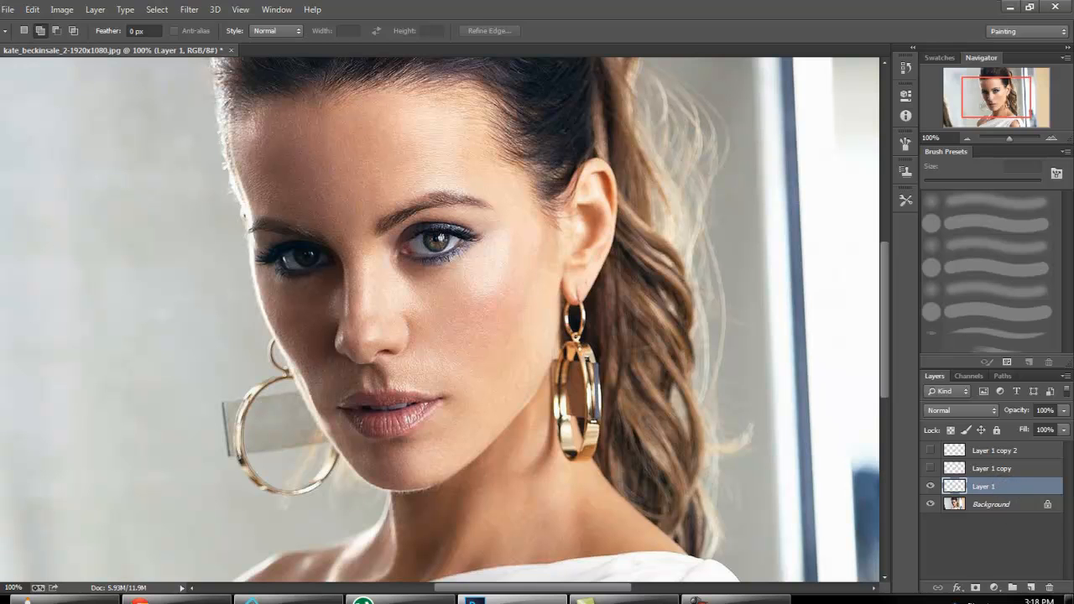
double_click(990, 487)
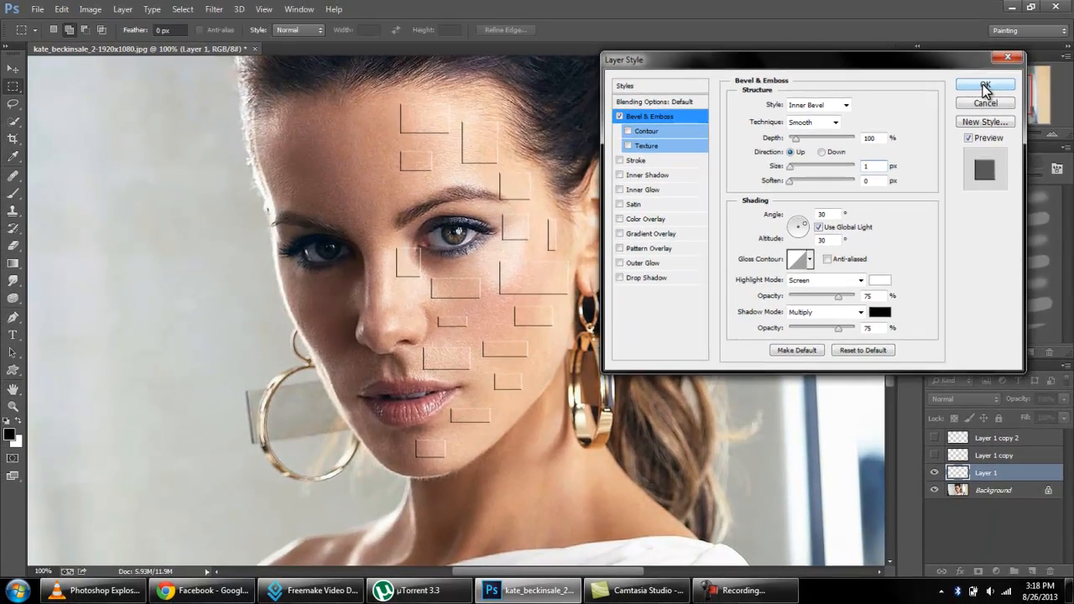
Step: Confirm the bevel, restack Layer 1 above both copies, and make Layer 1 copy visible
left_click(983, 84)
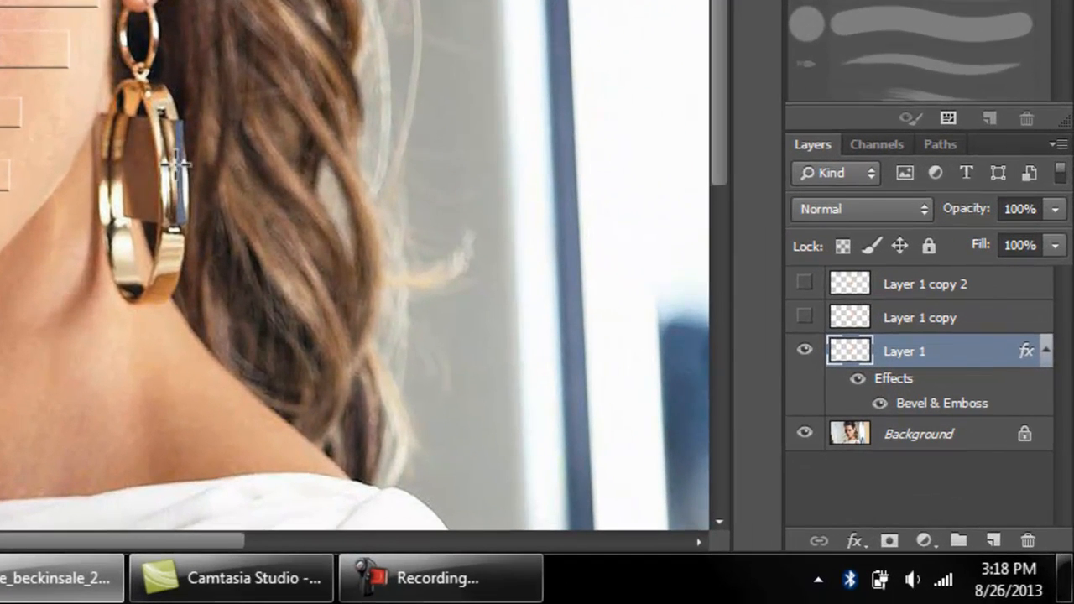
mouse_move(953, 369)
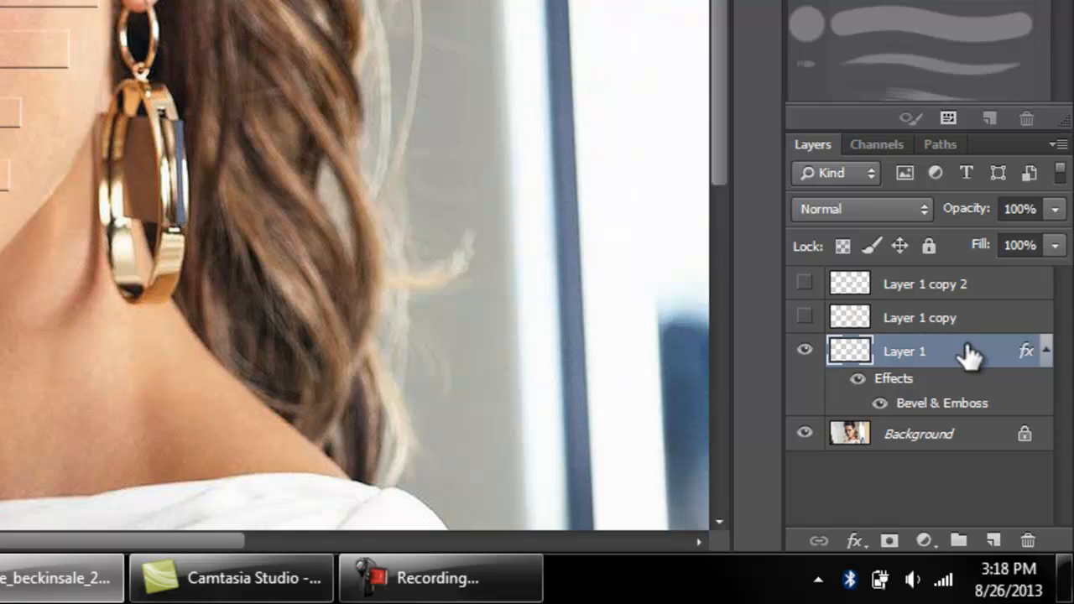
left_click(920, 317)
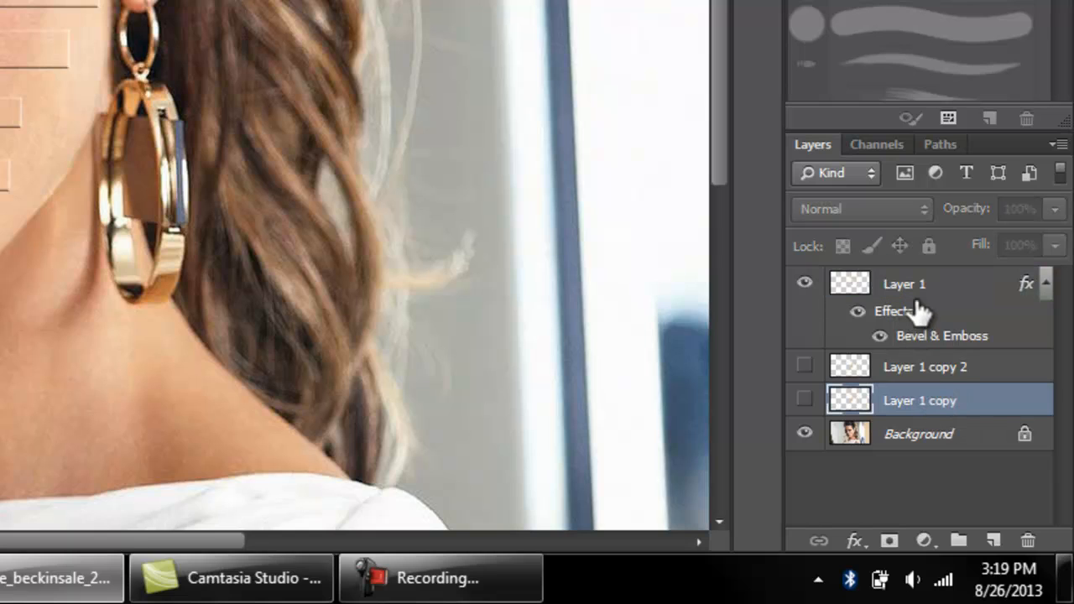
left_click(905, 284)
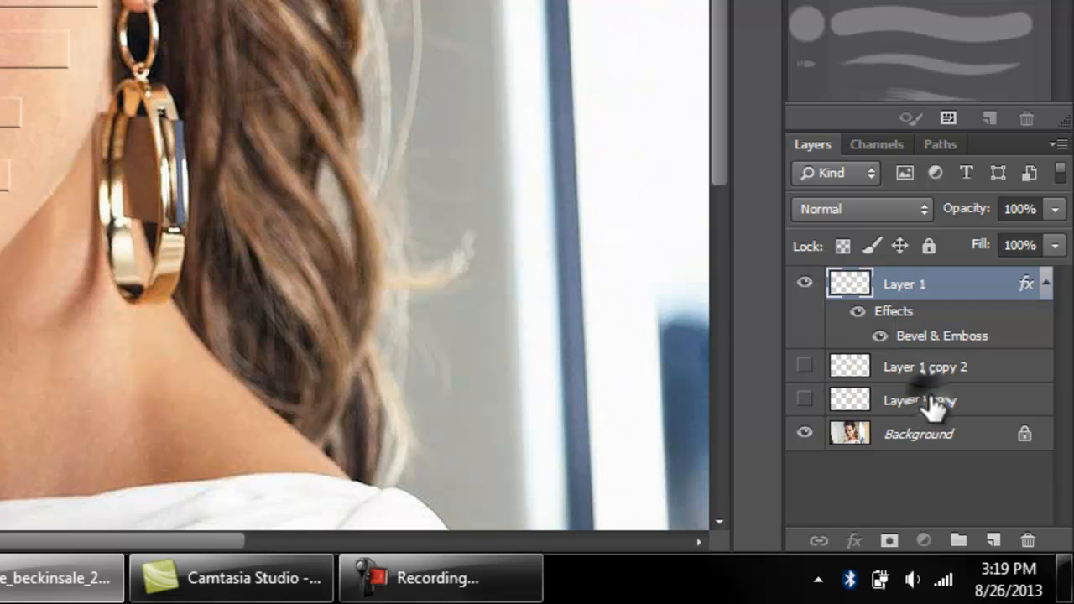
left_click(920, 399)
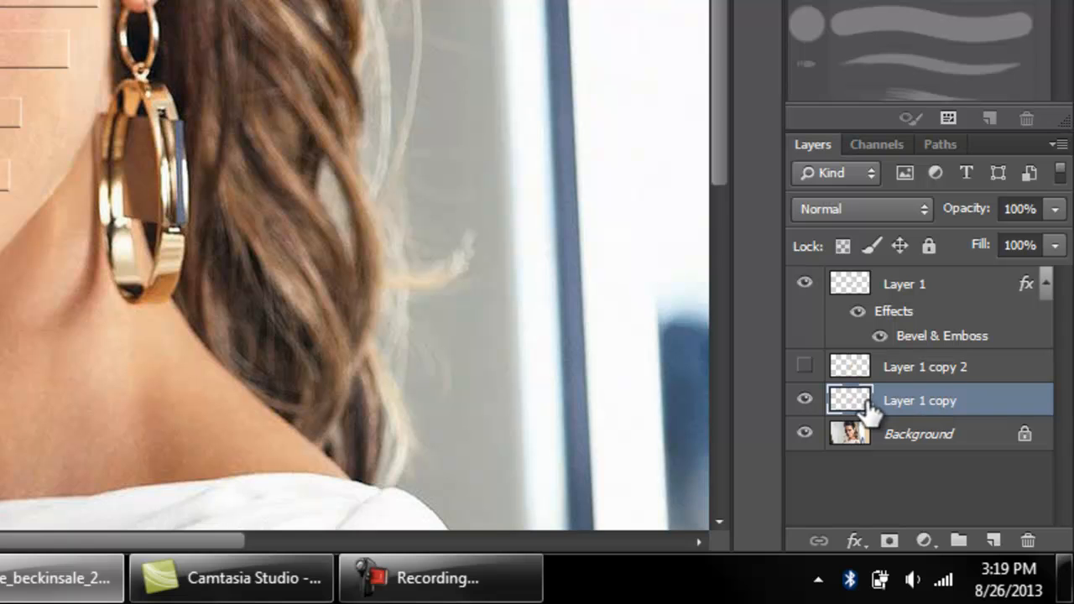
mouse_move(1004, 412)
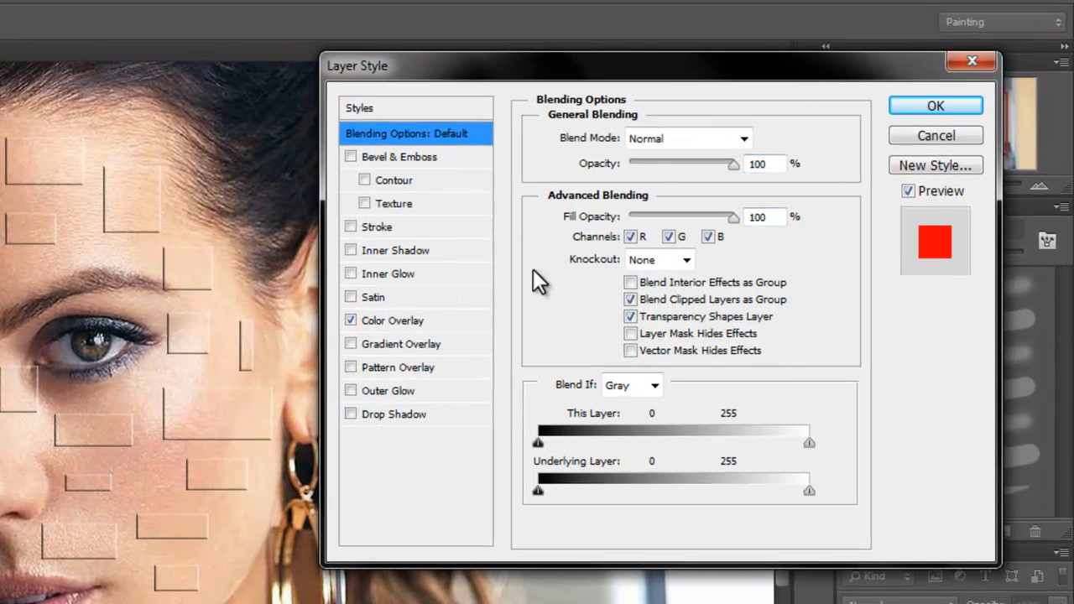
Step: Give Layer 1 copy a very dark reddish-brown Color Overlay so its pieces read as holes
left_click(393, 319)
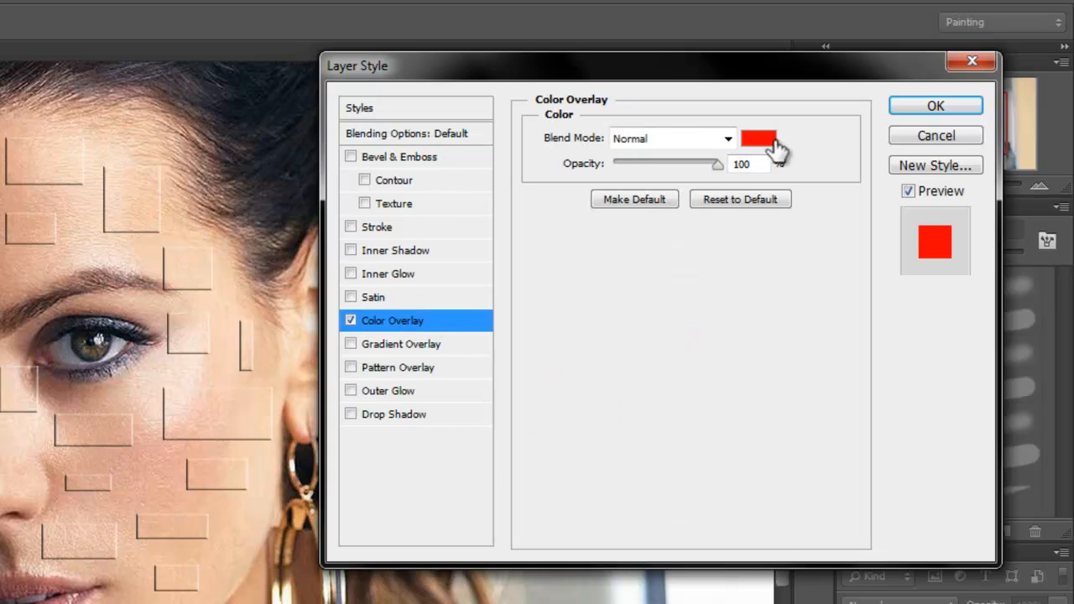
left_click(759, 138)
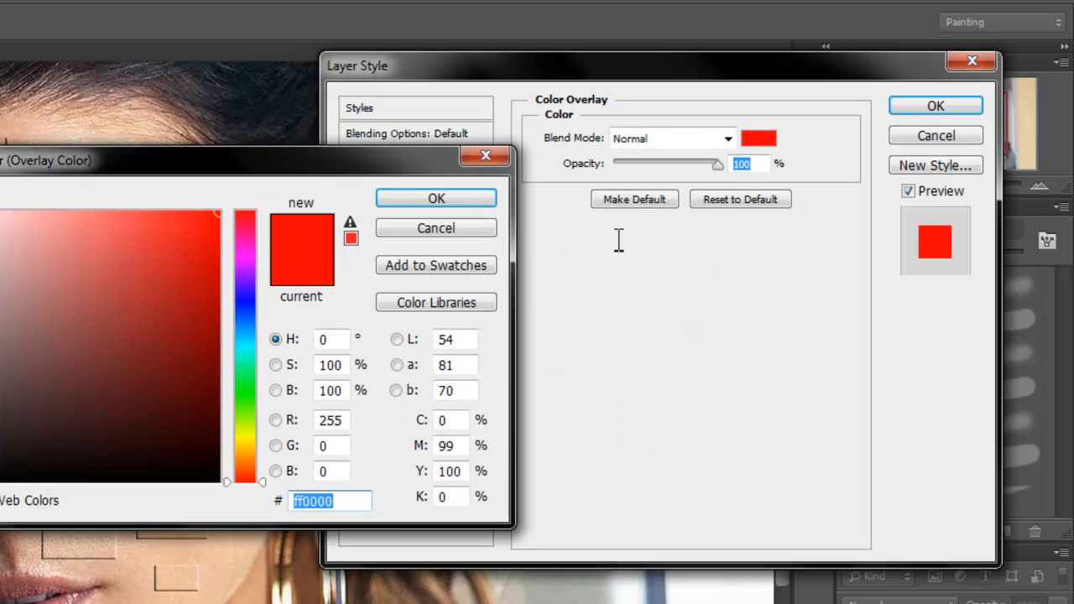
left_click(190, 445)
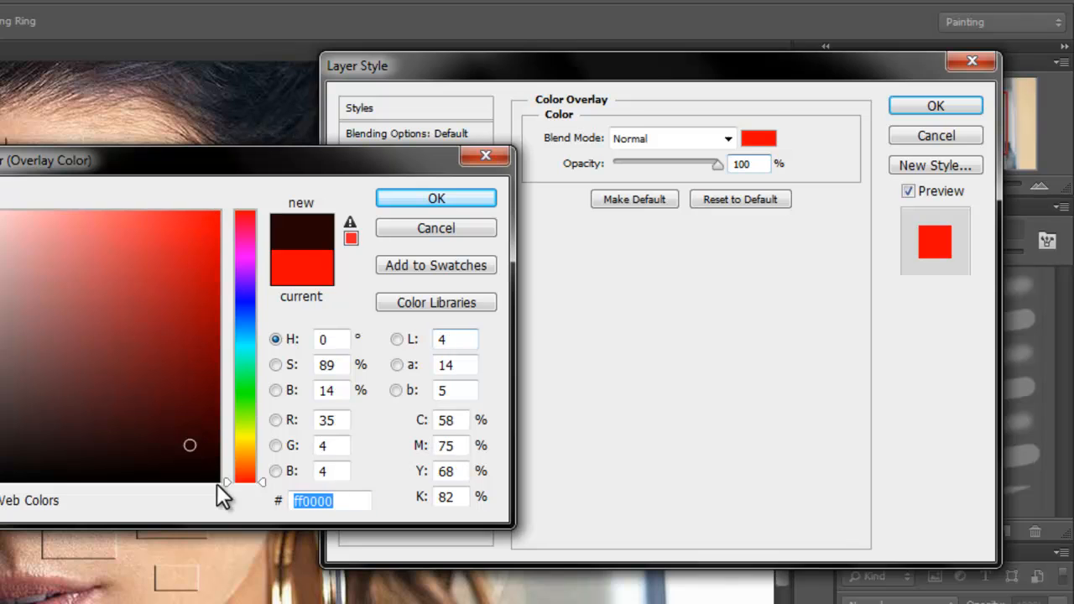
left_click(437, 198)
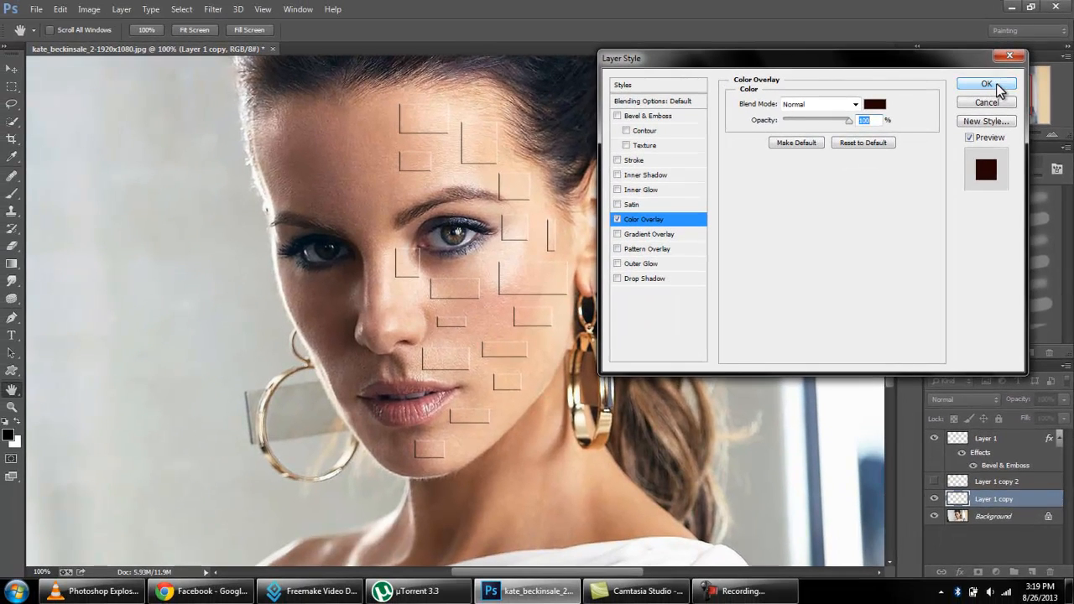
left_click(987, 84)
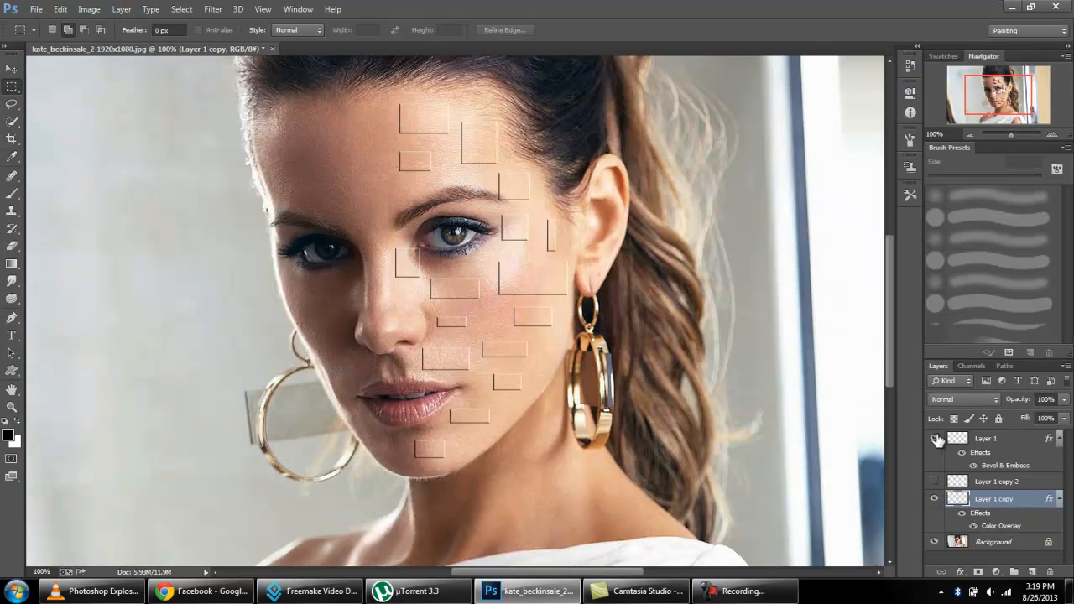
Step: Hide the beveled pieces to check the dark holes, then show them again
left_click(933, 438)
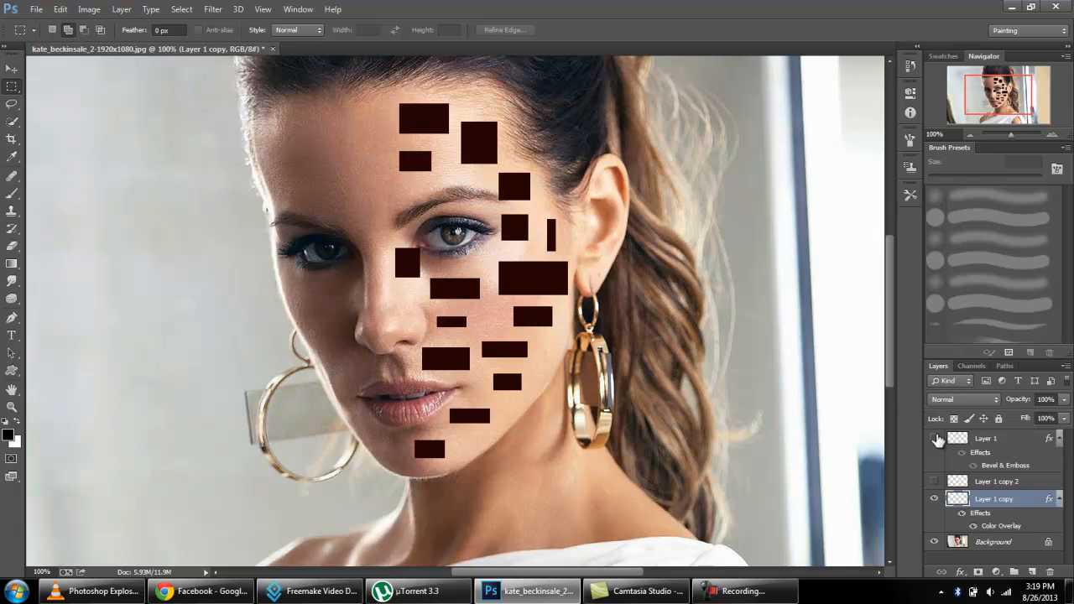
mouse_move(937, 440)
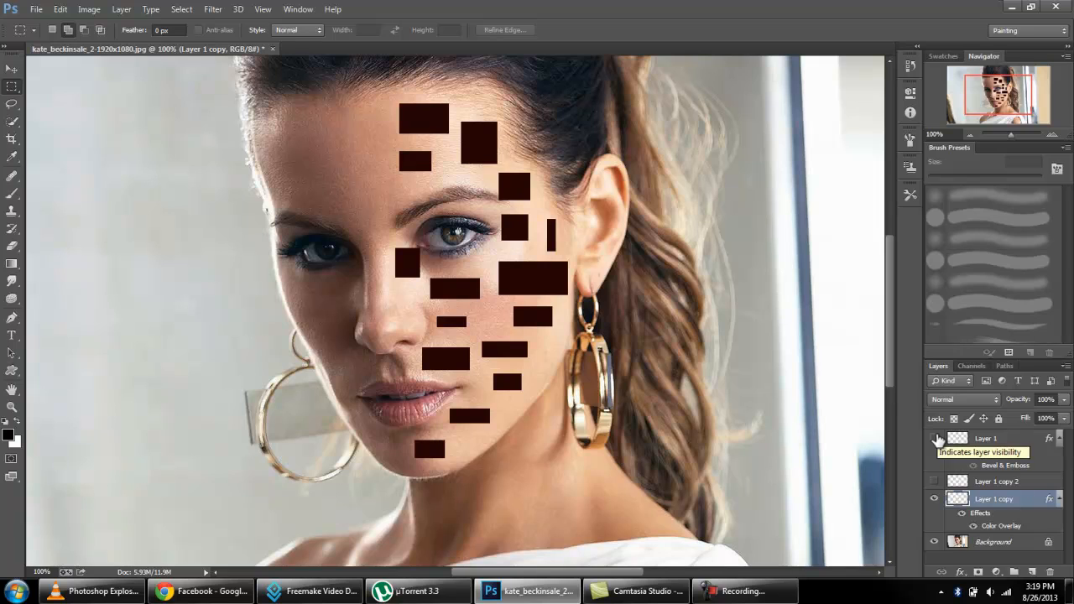
left_click(933, 438)
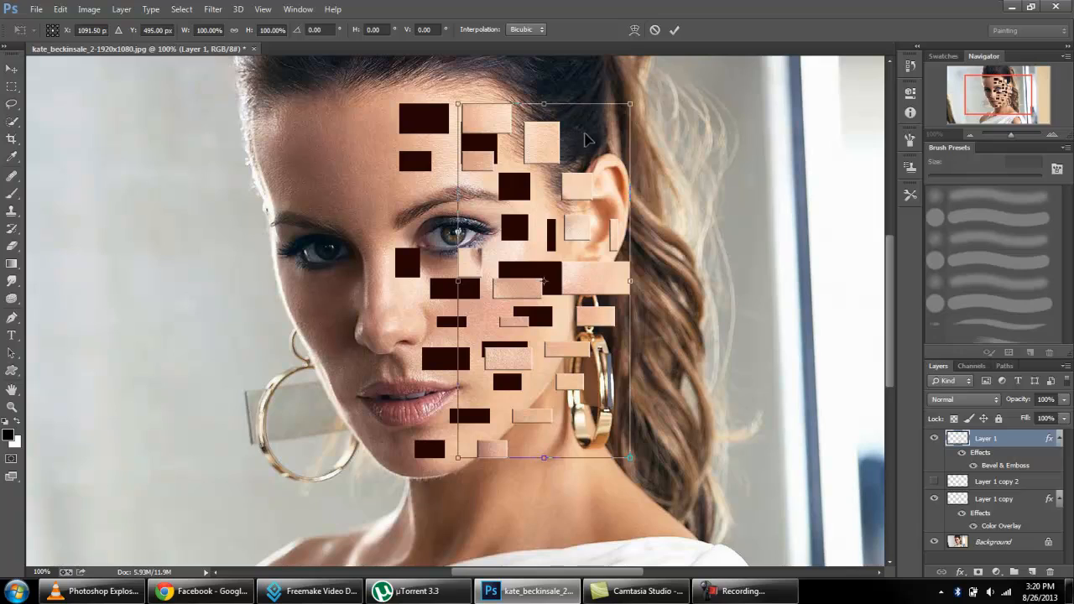
Step: Skew Layer 1's beveled pieces so they slant outward, and commit the transform
right_click(587, 137)
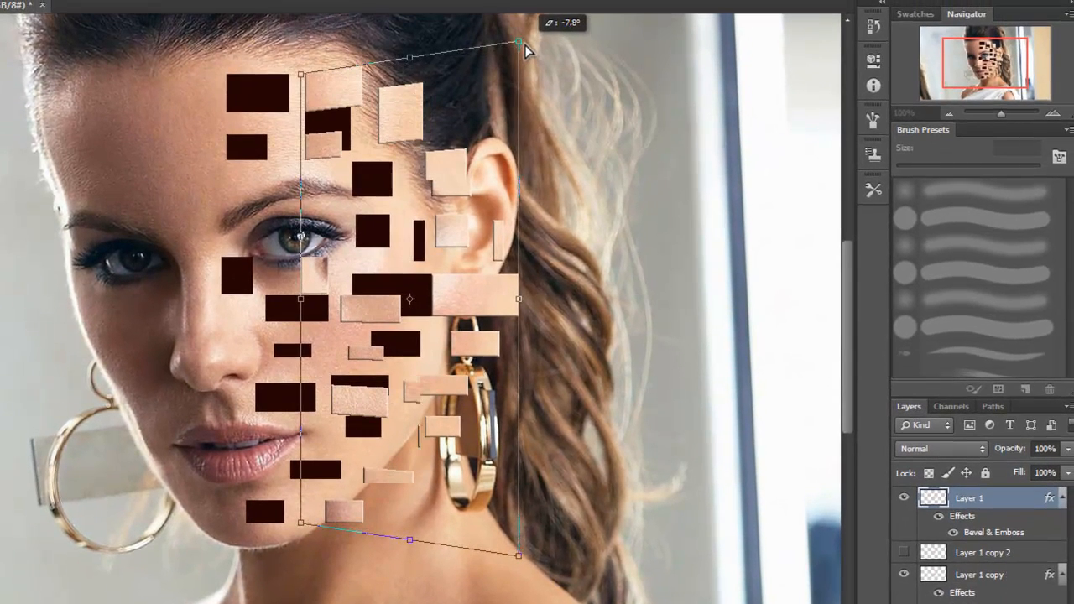
left_click_drag(519, 41, 518, 47)
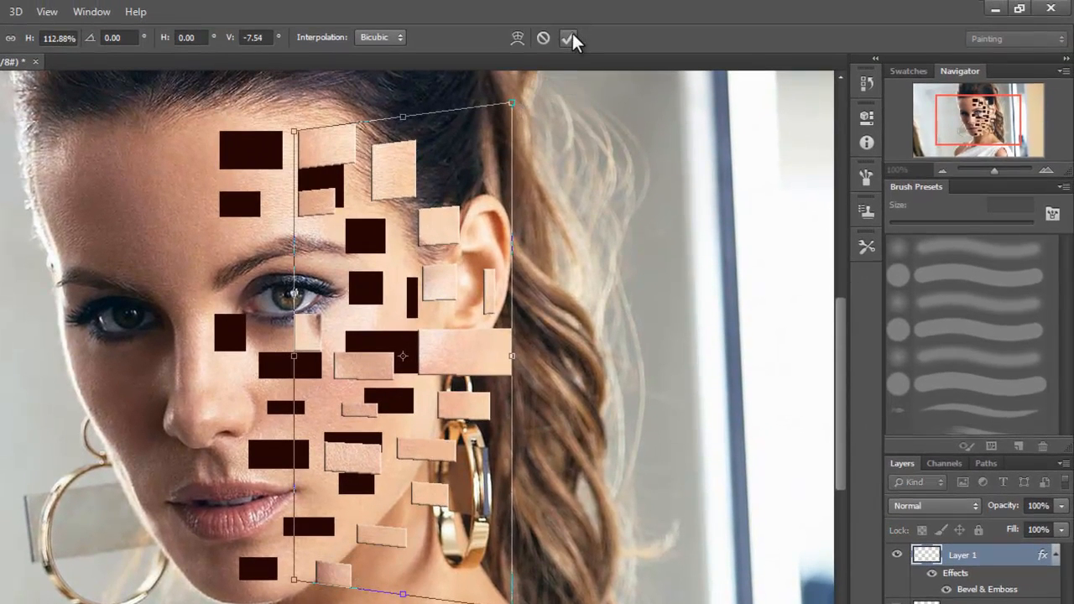
left_click(571, 37)
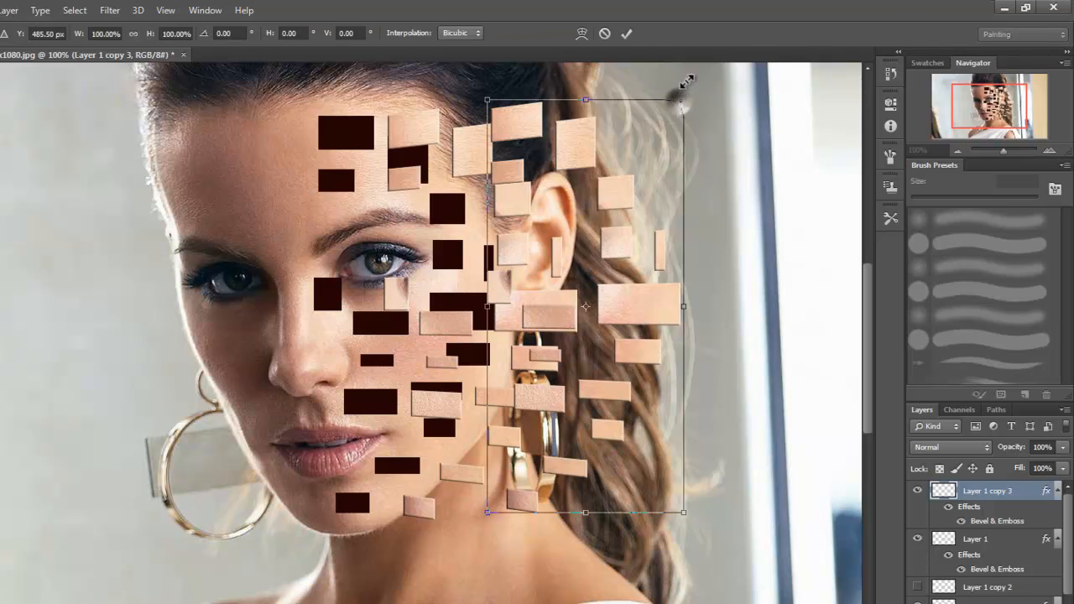
Step: Move Layer 1 copy 3's pieces right and skew them to slant outward
left_click_drag(685, 94, 688, 87)
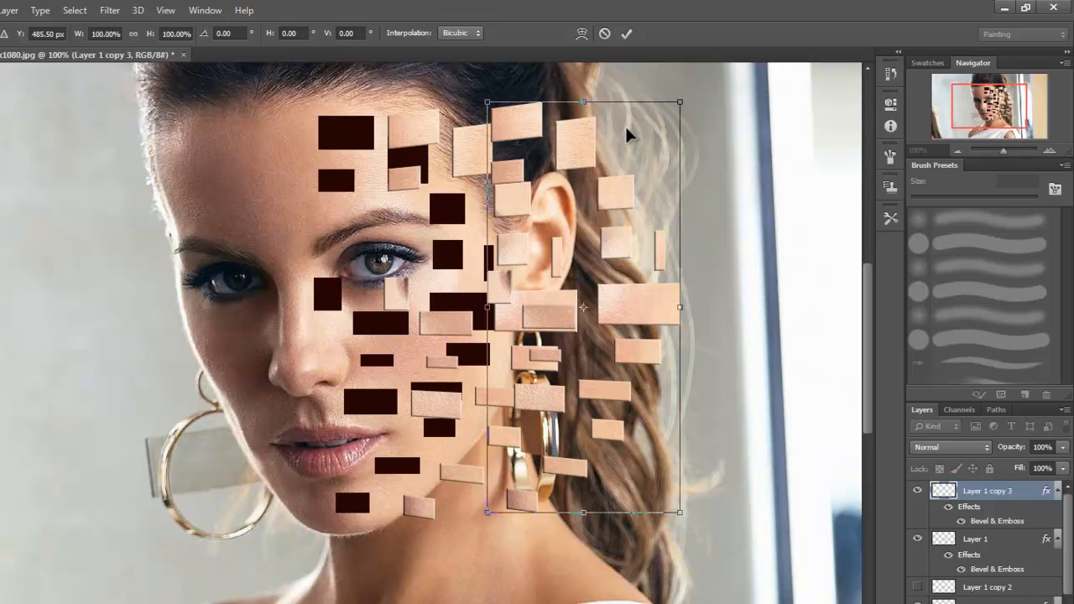
right_click(629, 136)
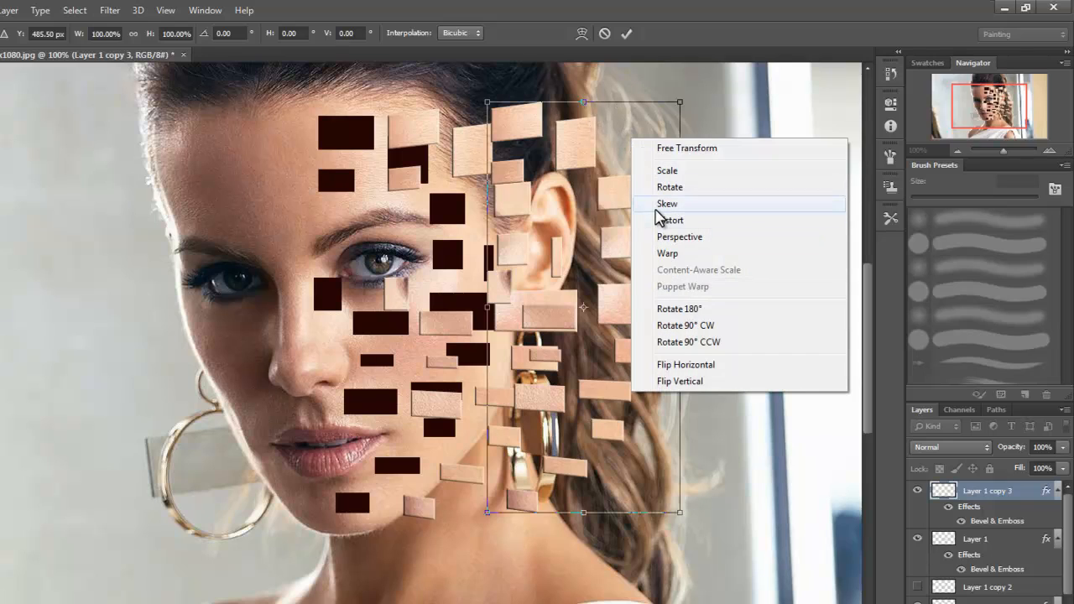
left_click(668, 203)
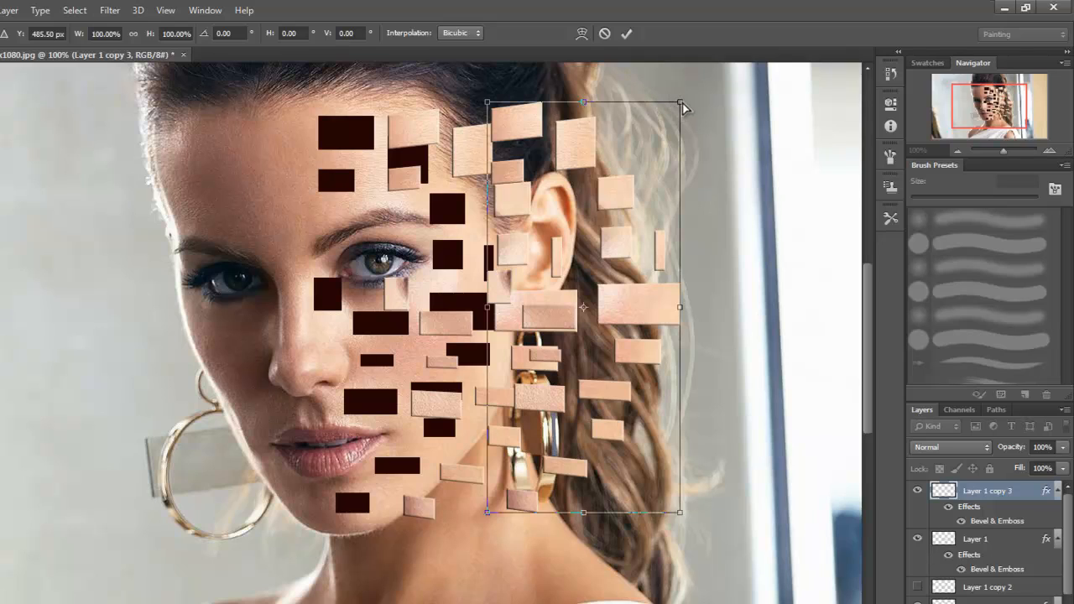
left_click_drag(680, 102, 680, 73)
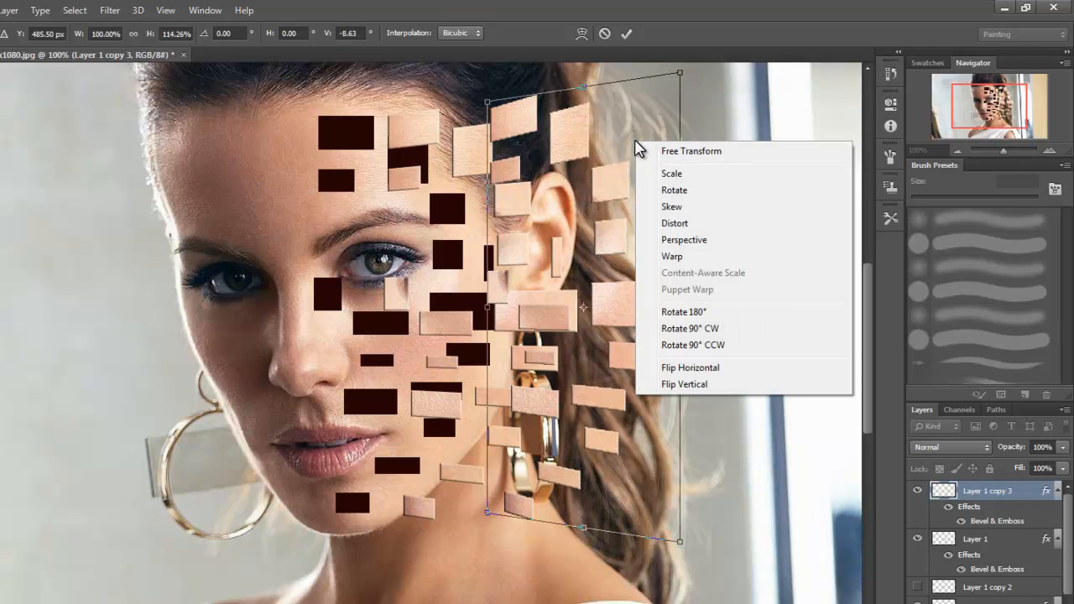
mouse_move(688, 190)
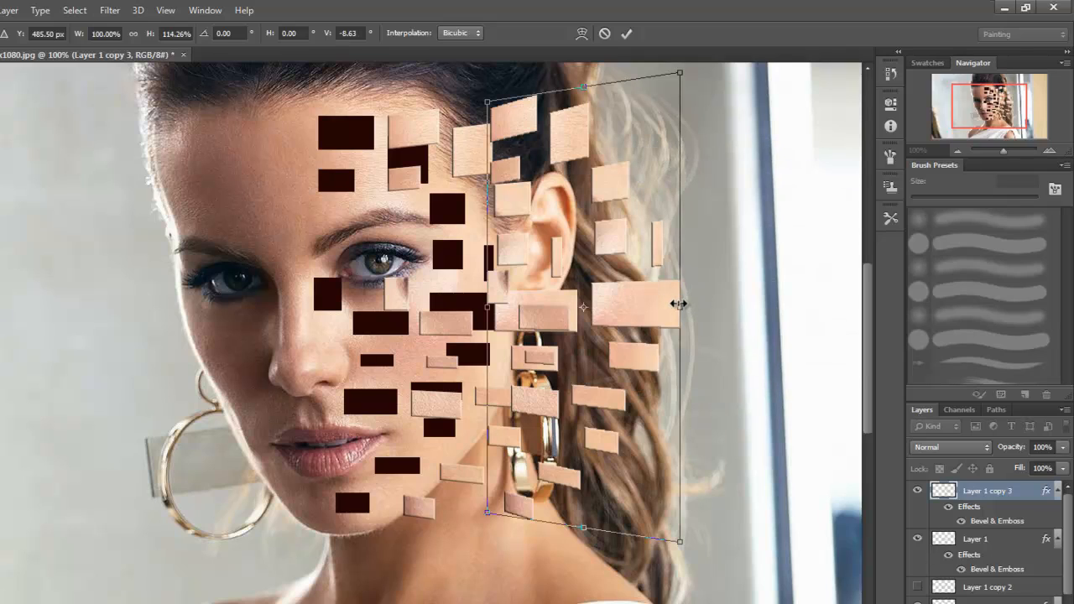
Step: Stretch the duplicated pieces wider into the hair and commit the transform
left_click_drag(680, 306, 722, 306)
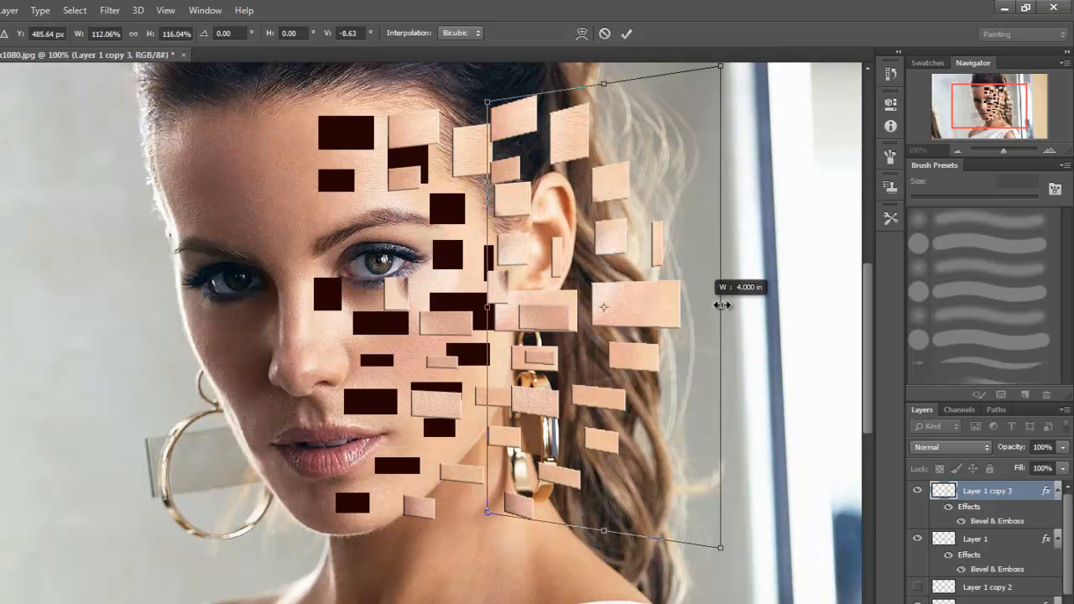
left_click_drag(720, 305, 724, 302)
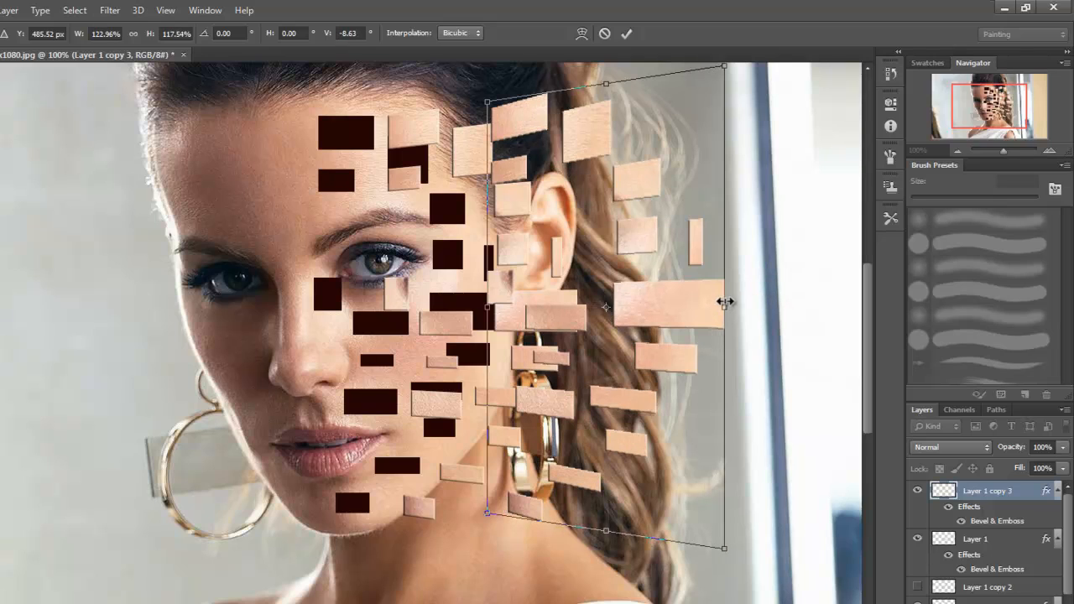
mouse_move(618, 27)
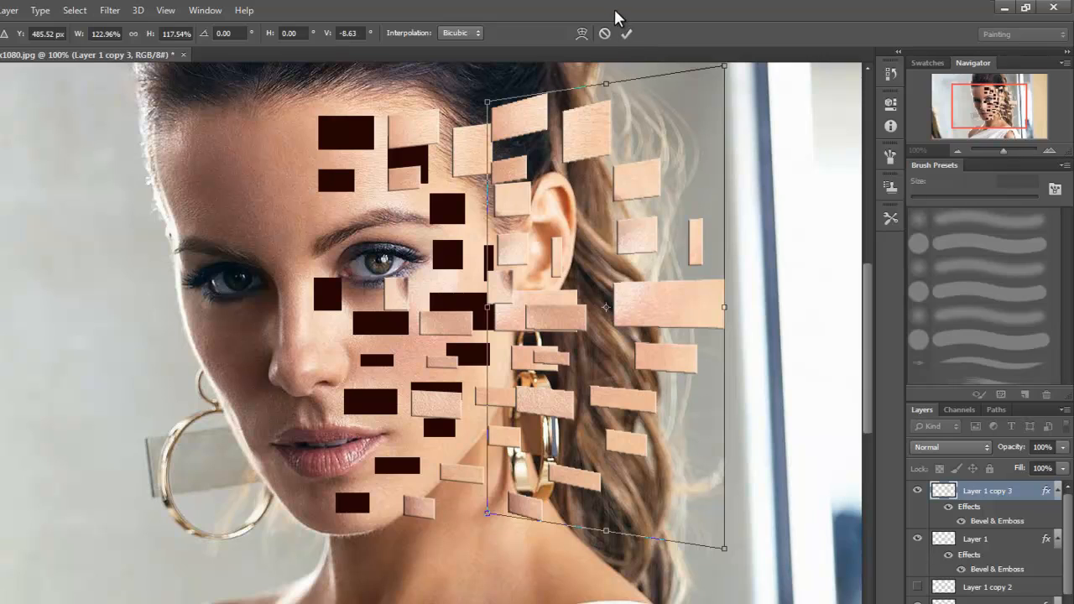
left_click(626, 34)
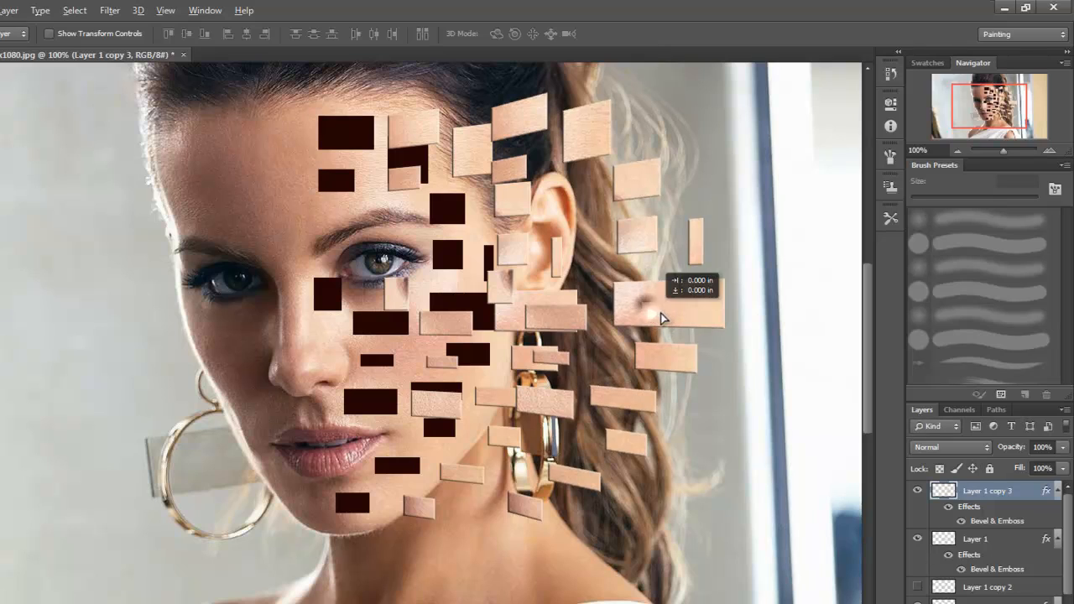
Step: Drag out another beveled copy rightward, scale it wider, and rotate it about -13° to fan outward
left_click_drag(655, 316, 814, 310)
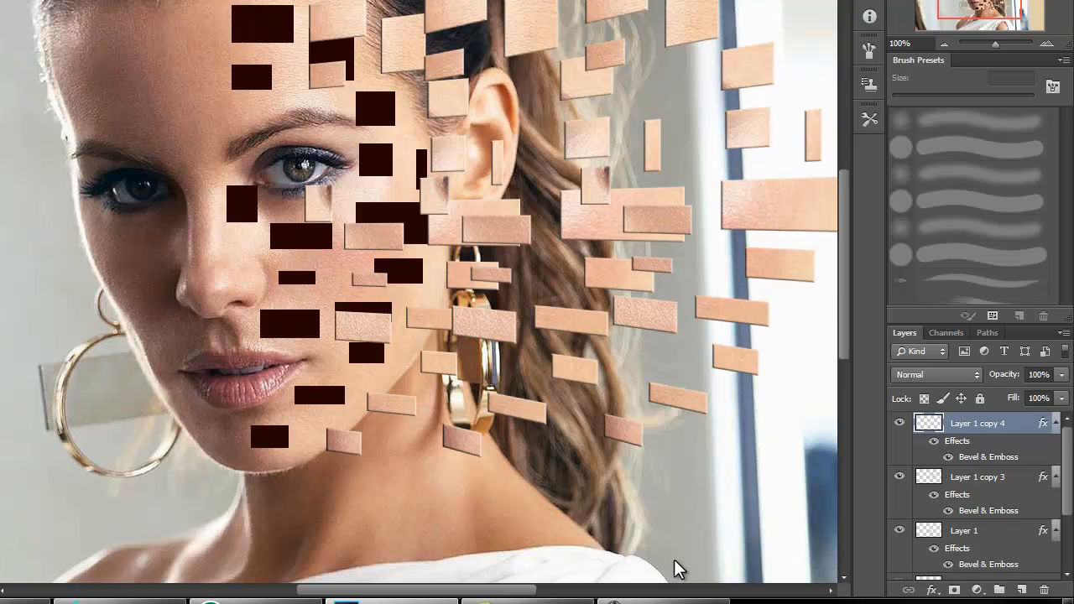
mouse_move(573, 470)
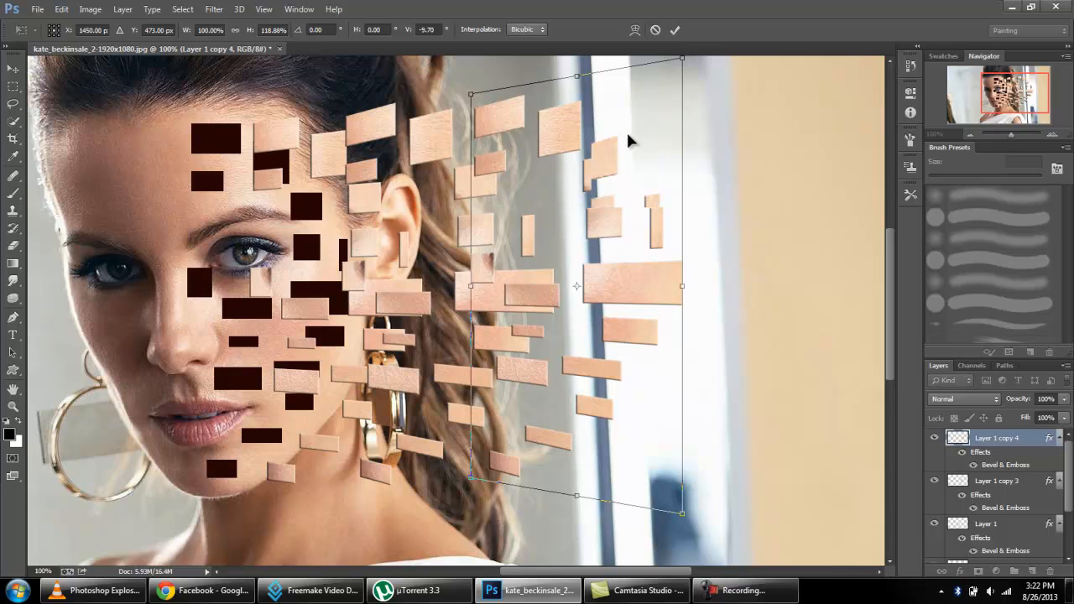
right_click(630, 141)
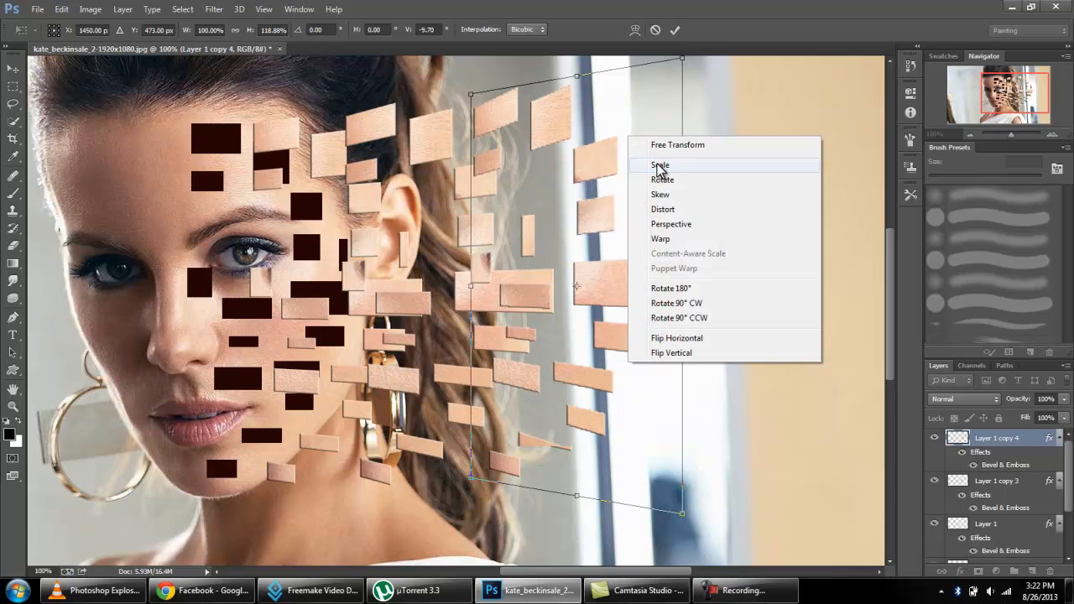
left_click(661, 164)
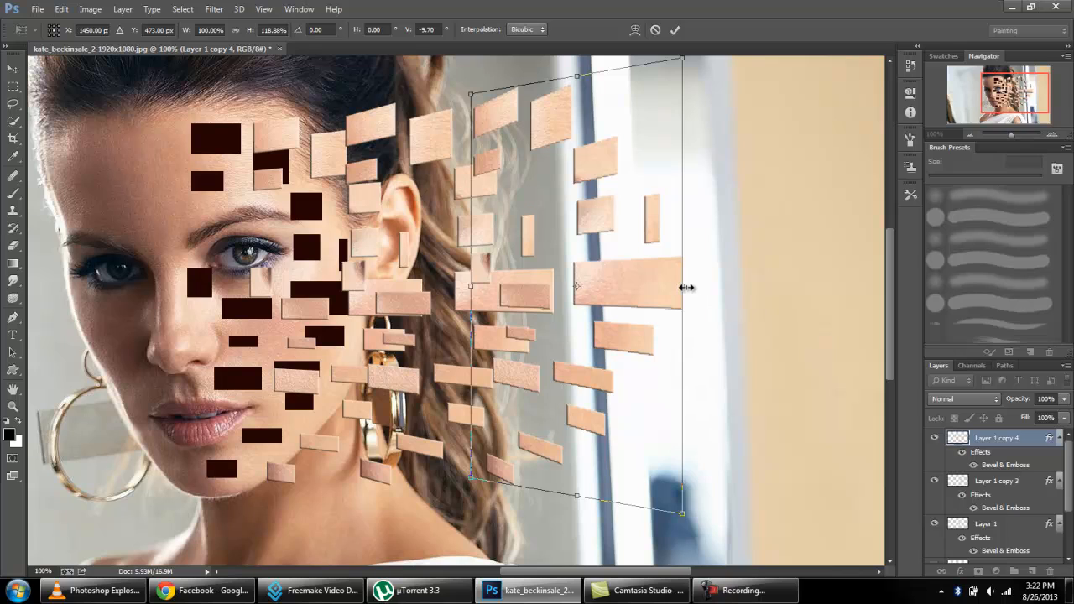
left_click_drag(681, 285, 762, 286)
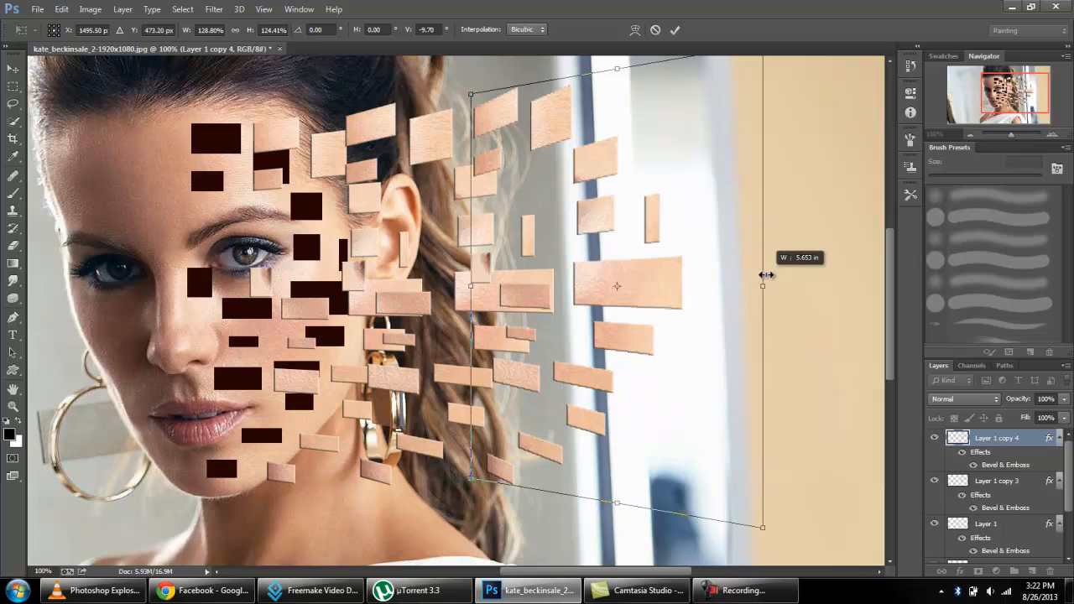
left_click_drag(762, 286, 764, 285)
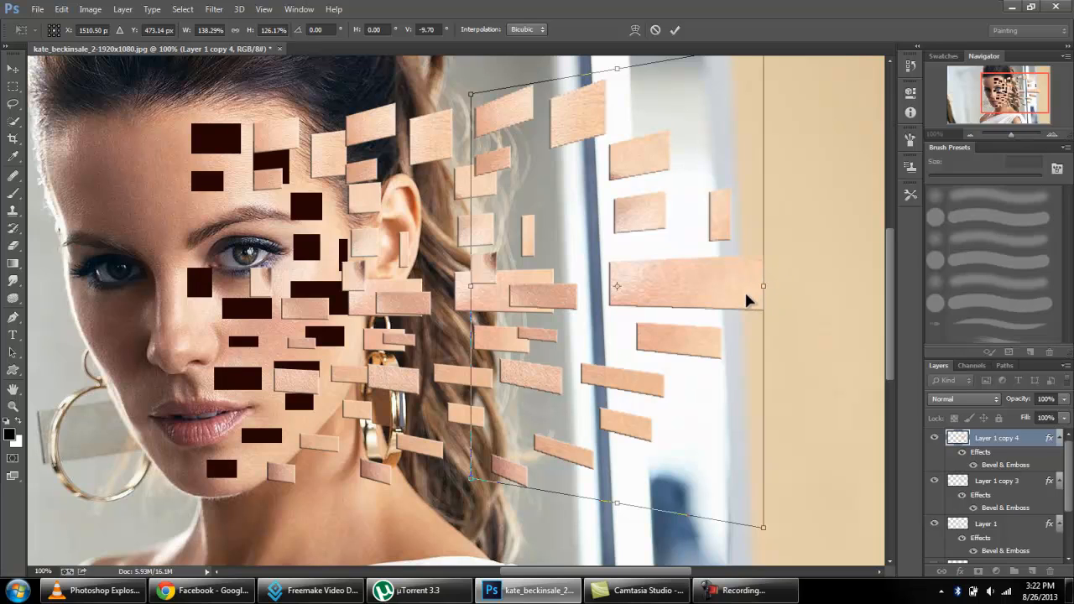
mouse_move(470, 478)
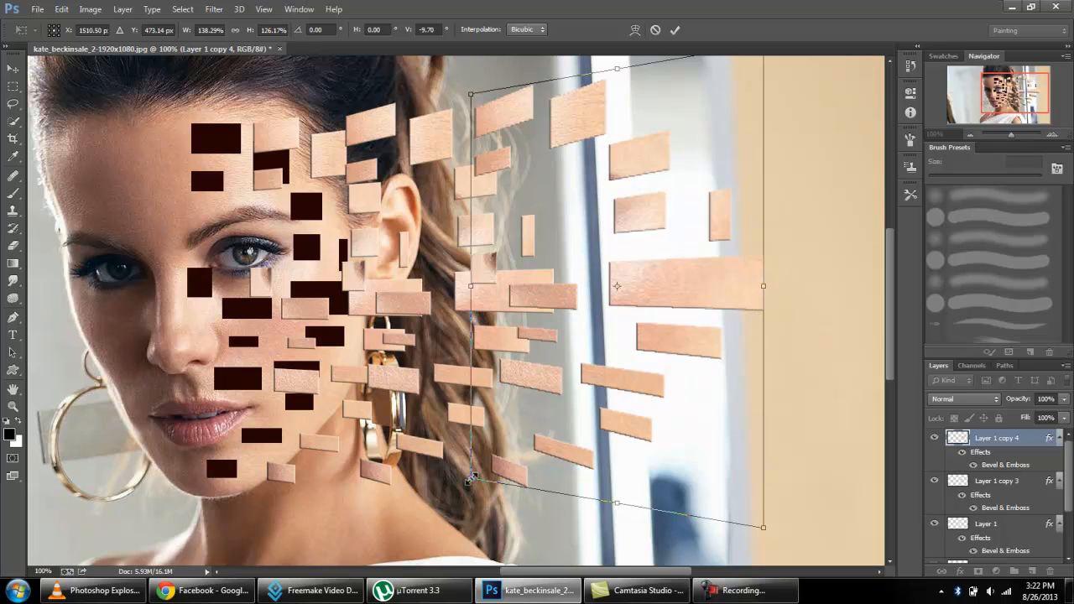
mouse_move(561, 184)
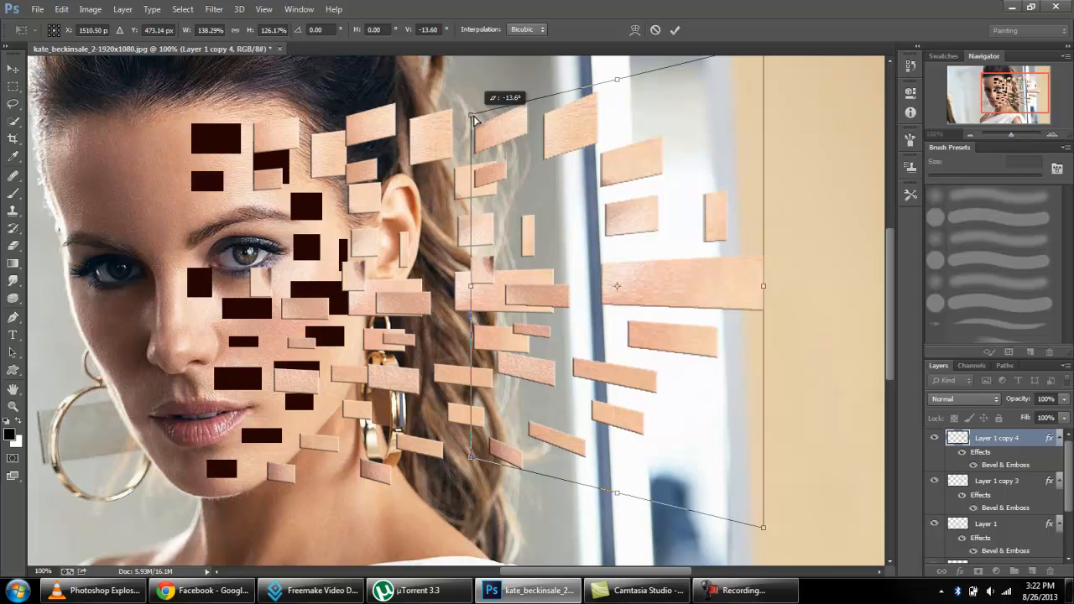
left_click_drag(473, 118, 474, 109)
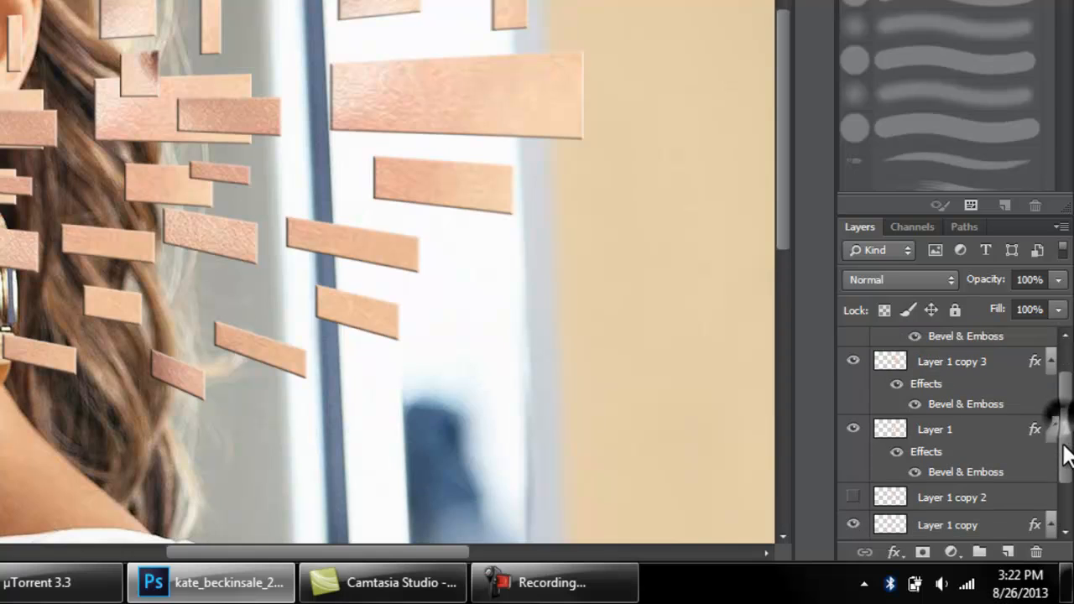
Step: Make Layer 1 copy 2 visible so the face shows no dark holes
scroll("down", 3)
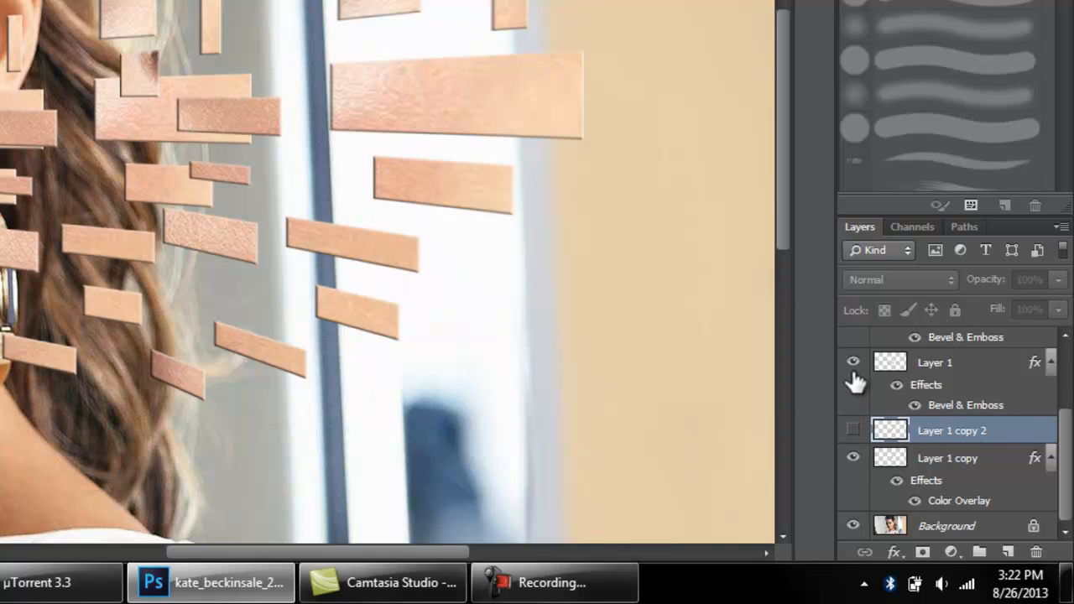
left_click(853, 362)
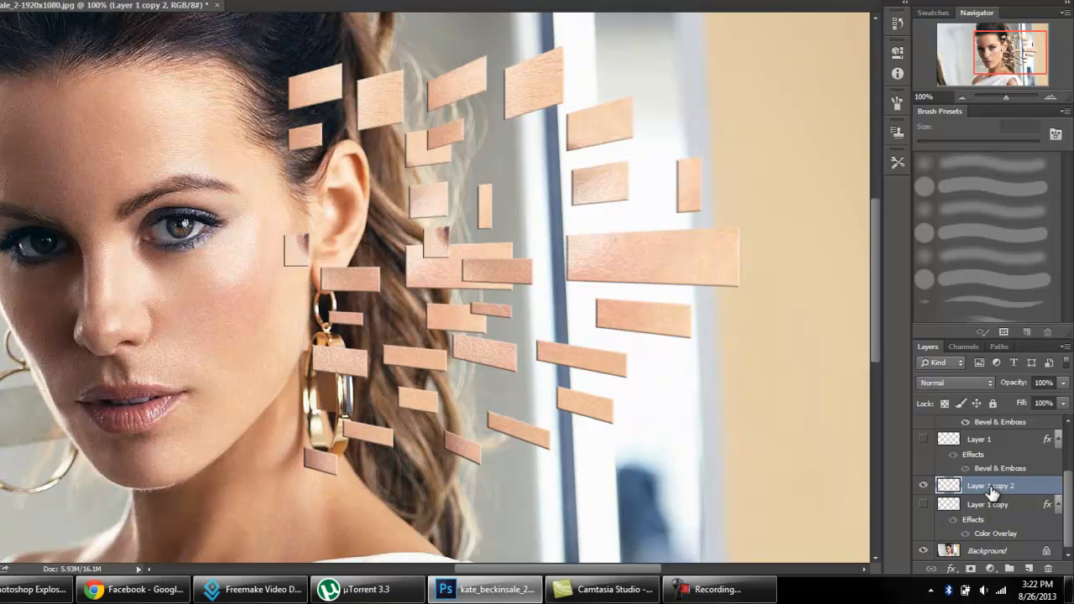
mouse_move(1037, 493)
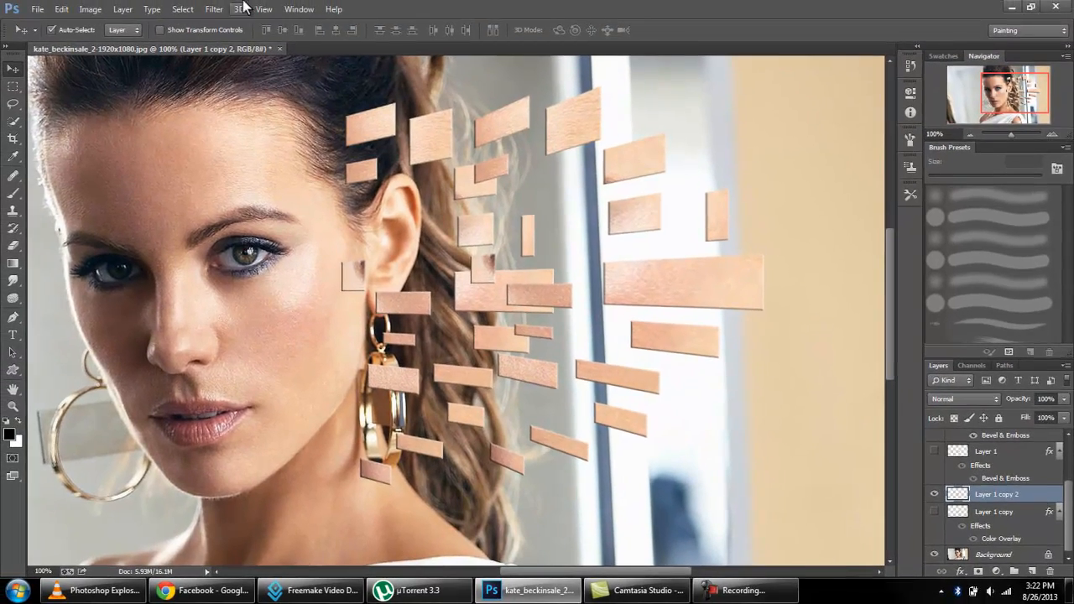
Step: Apply a Zoom Radial Blur, Amount 56, Best quality, centre shifted left, to the pieces copy
left_click(213, 10)
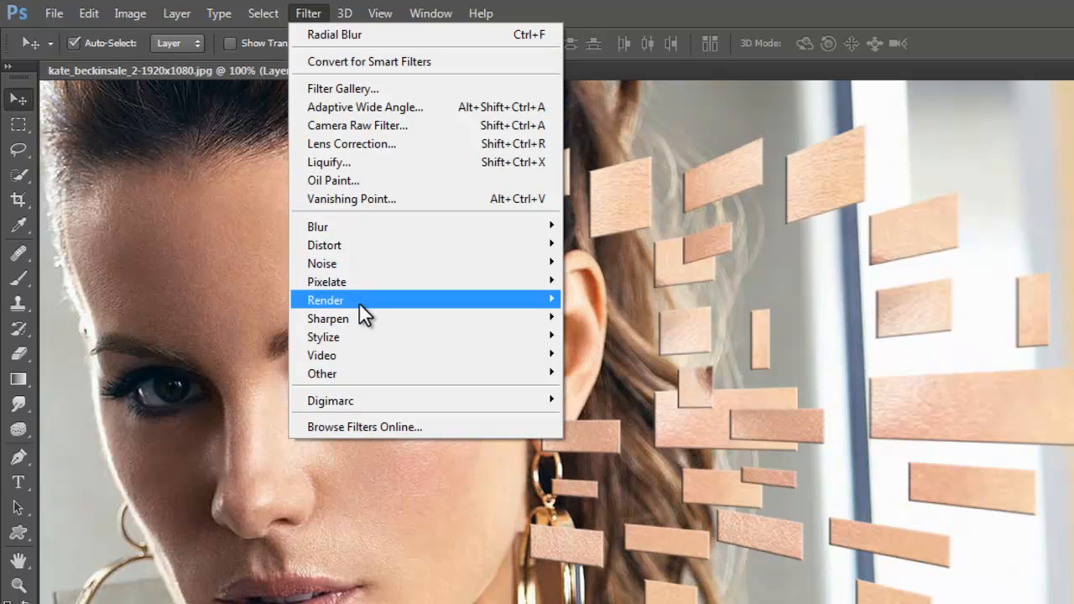
mouse_move(322, 235)
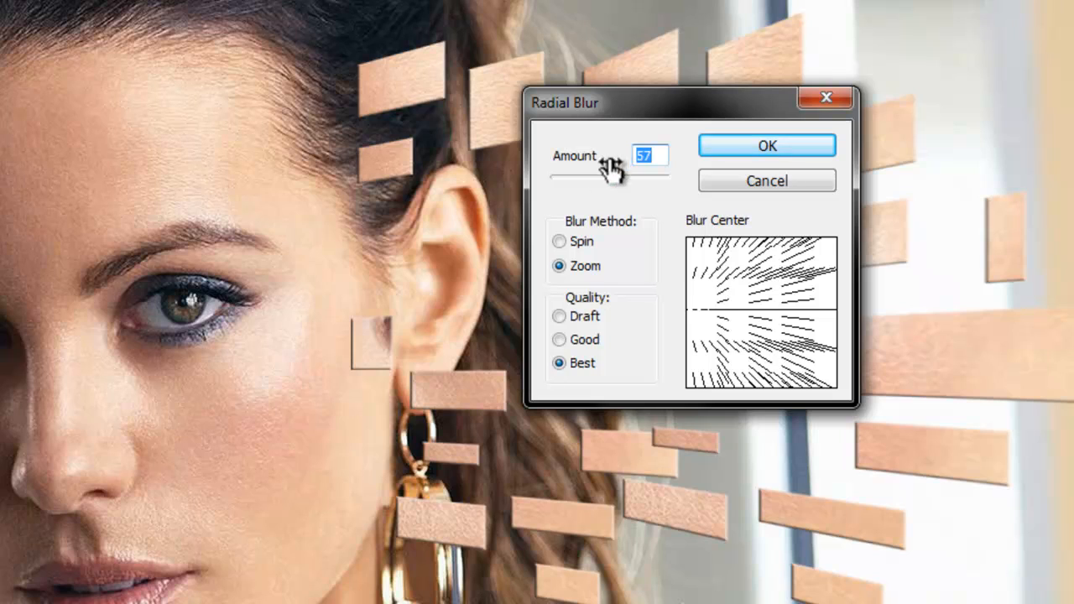
left_click_drag(637, 176, 618, 176)
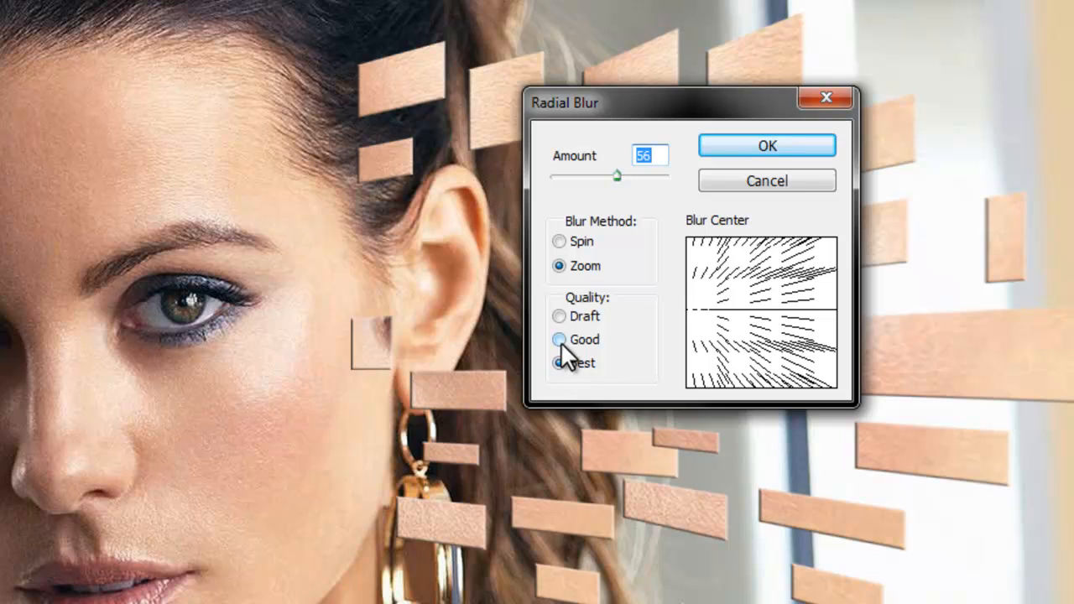
left_click(561, 363)
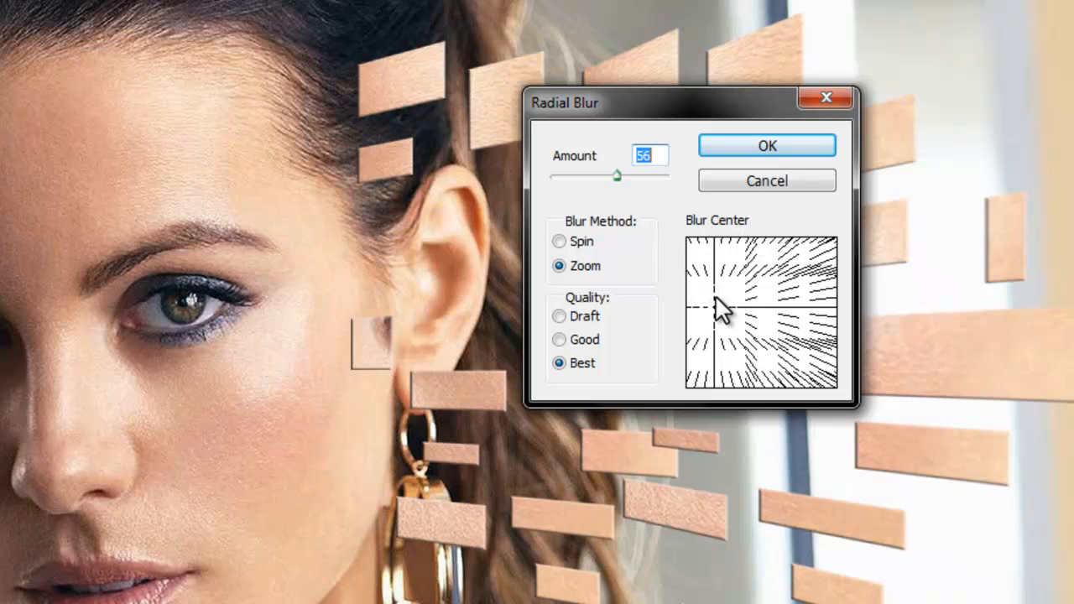
left_click_drag(722, 310, 735, 277)
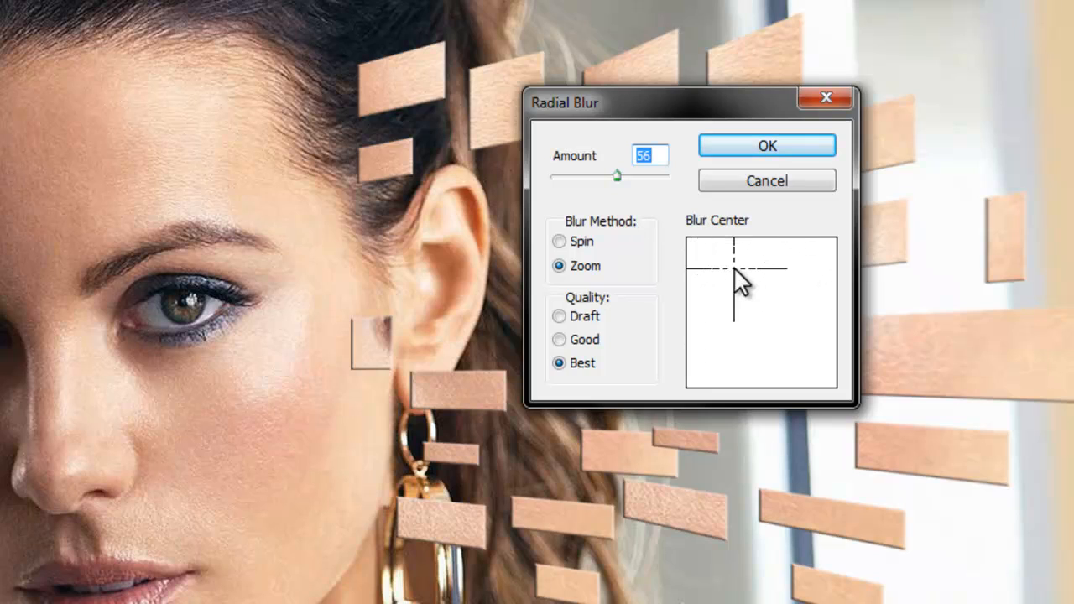
left_click(735, 277)
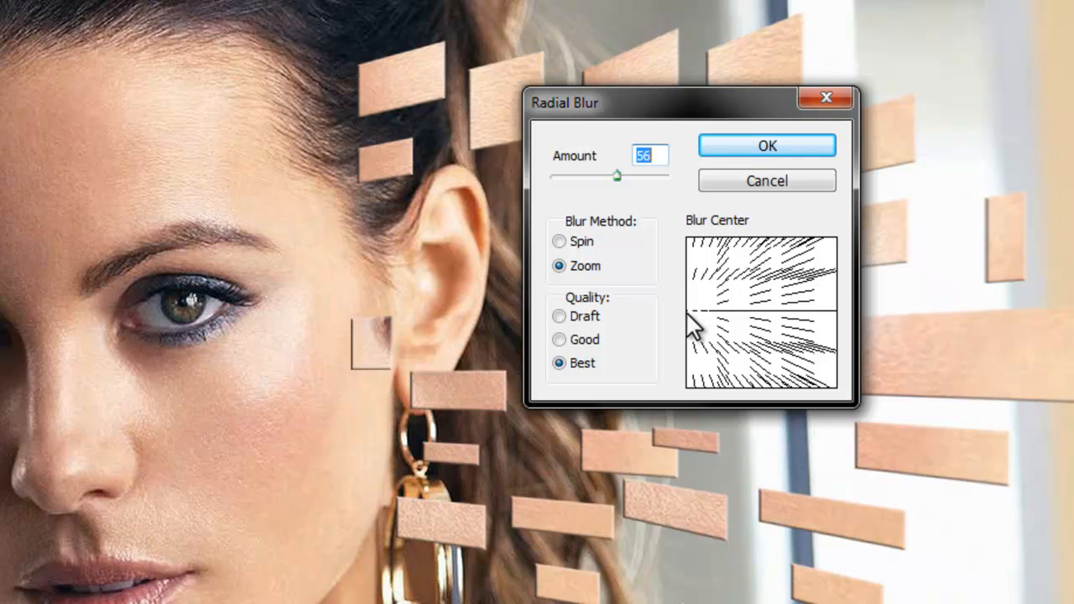
mouse_move(742, 323)
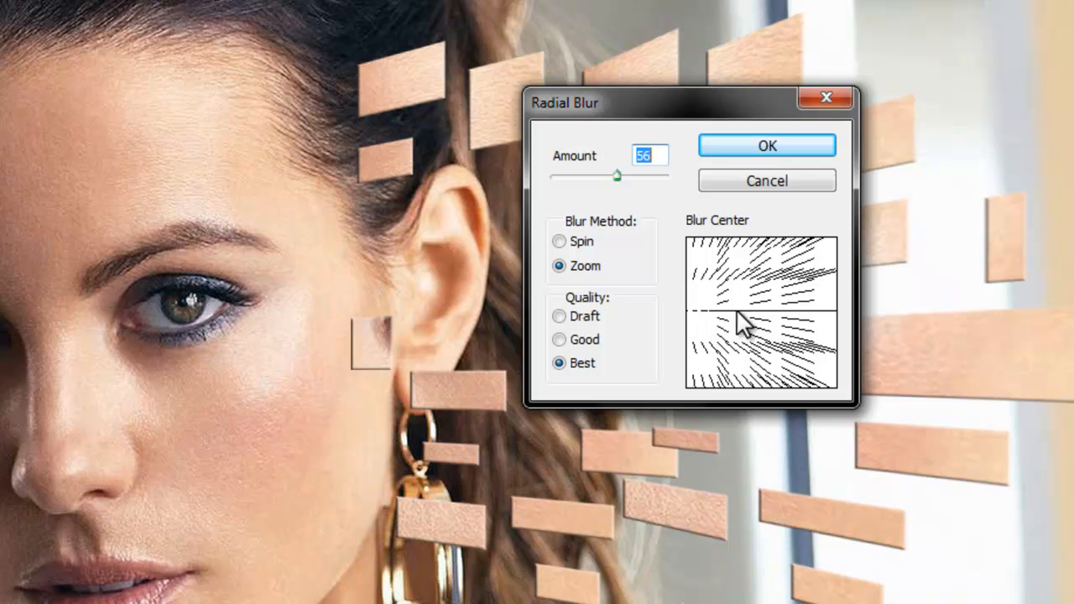
mouse_move(892, 309)
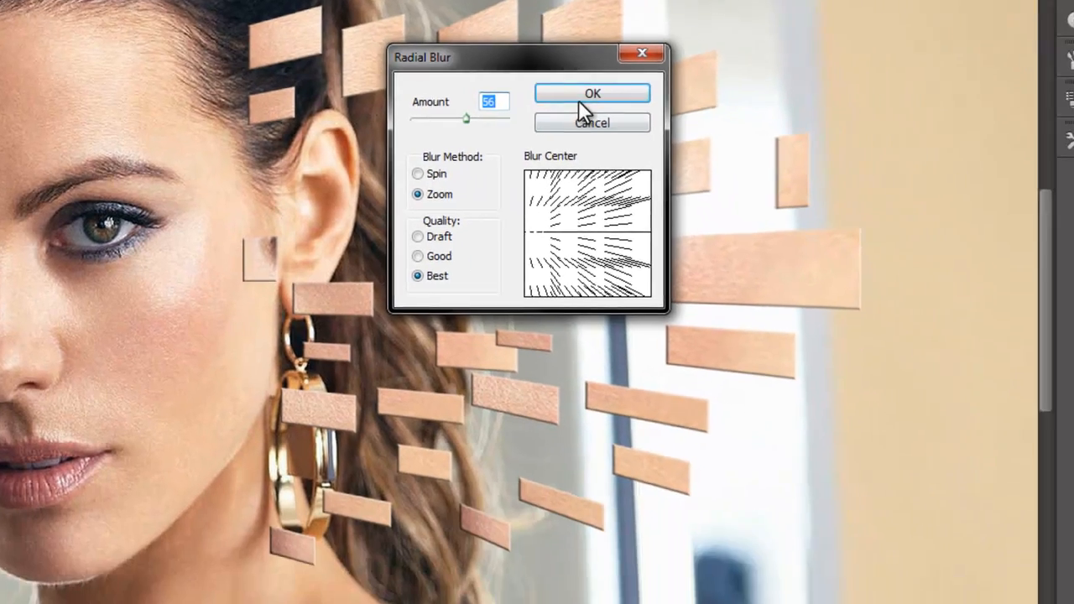
left_click(590, 94)
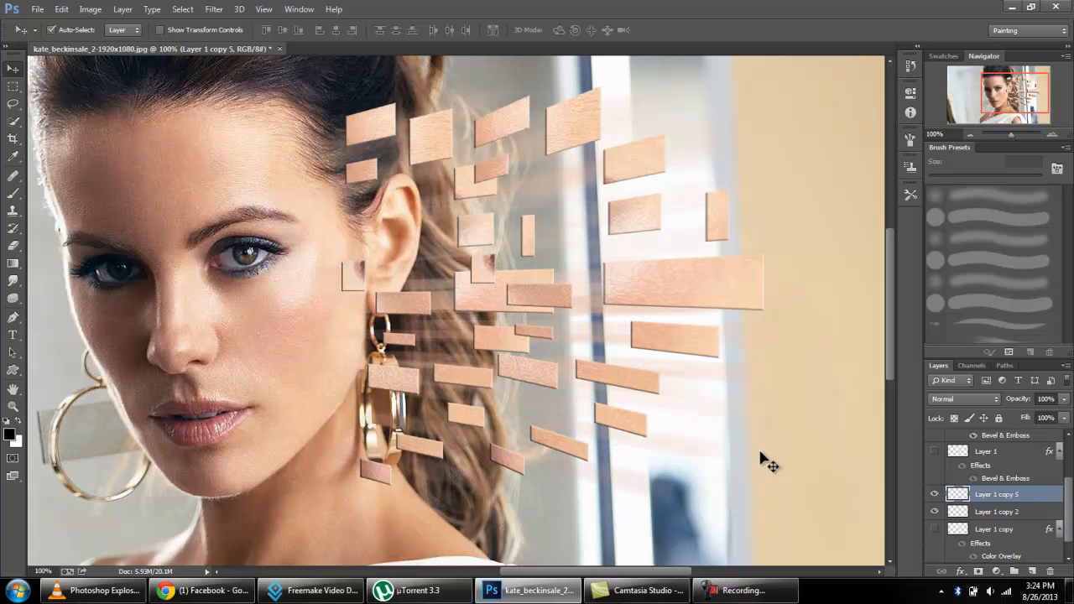
Step: Duplicate the blurred pieces layer and rotate the copy a few degrees to extend the streak trails
key("ctrl+t")
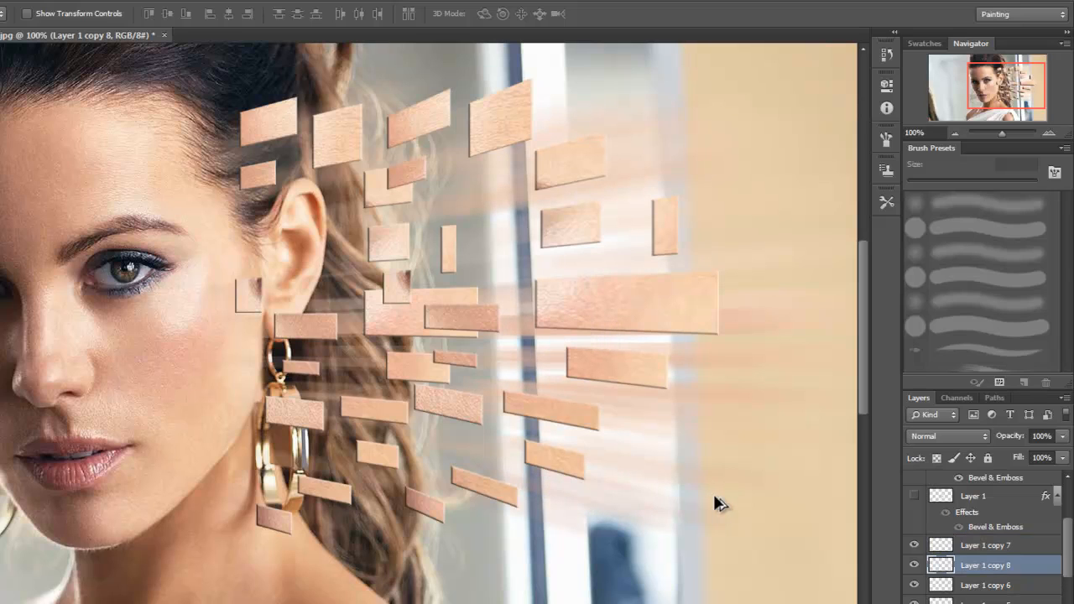
key("Ctrl+J")
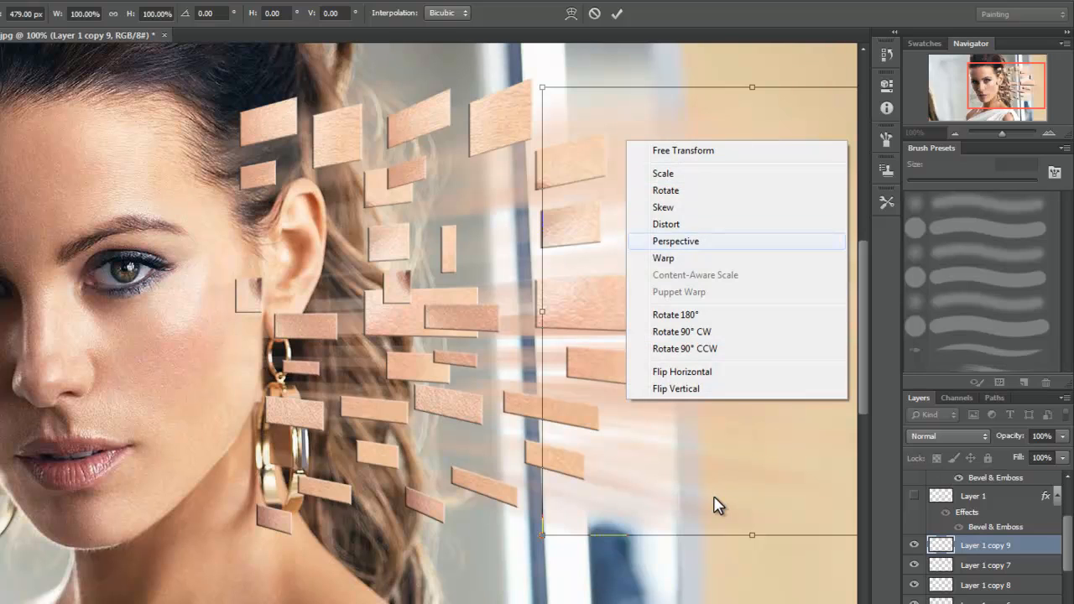
left_click(675, 241)
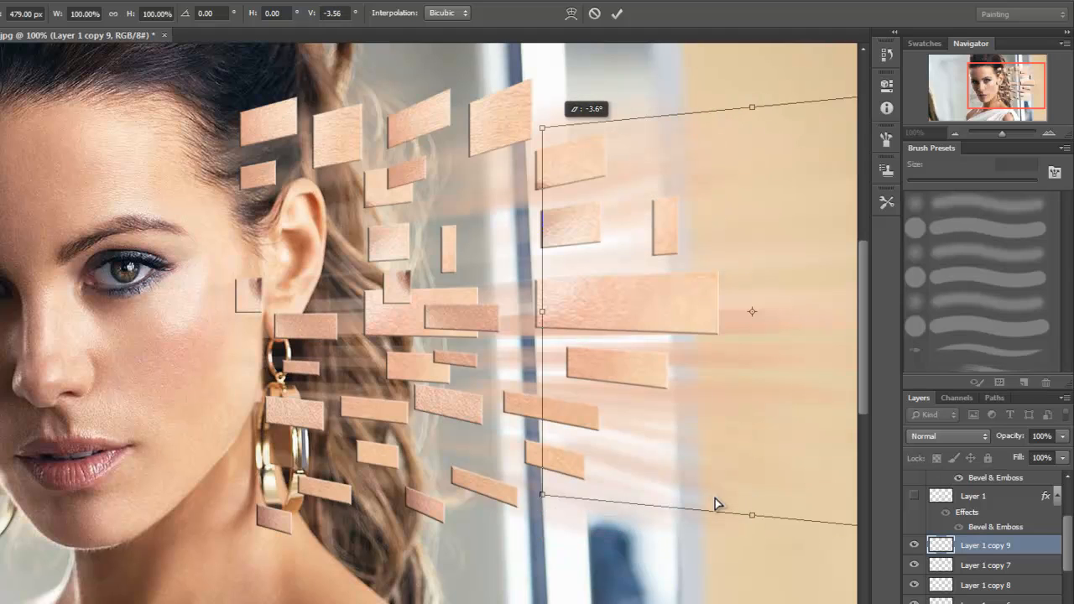
left_click_drag(752, 516, 718, 503)
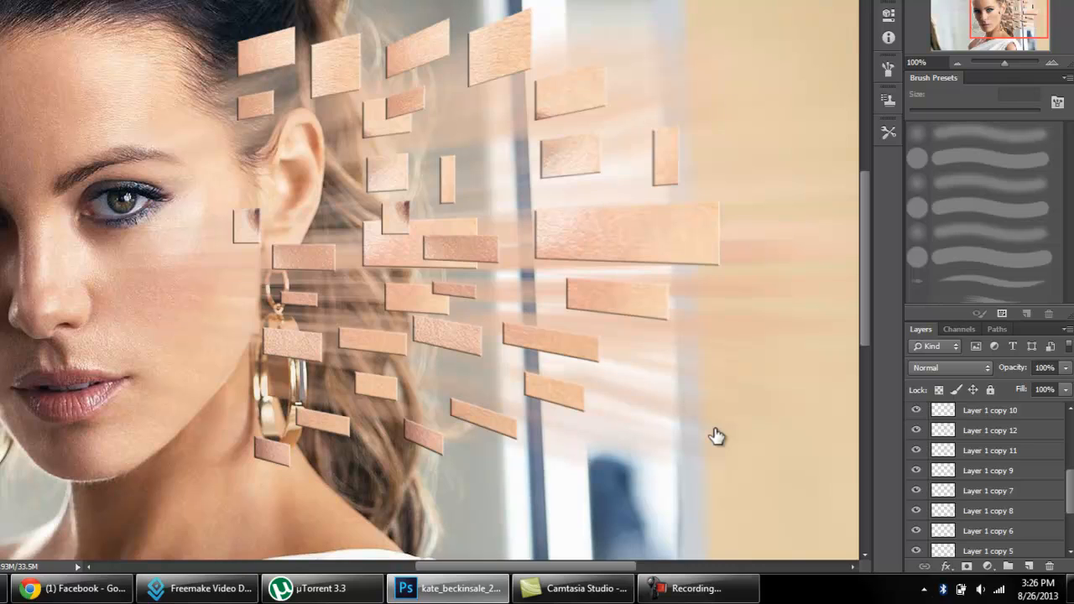
mouse_move(718, 438)
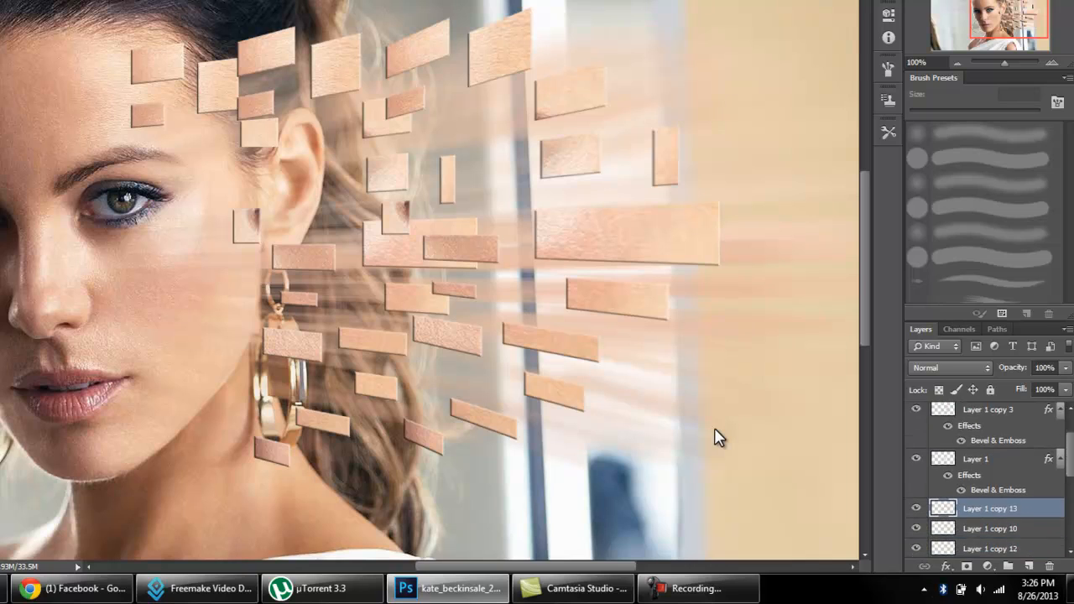
Step: Scroll the Layers panel to reach the duplicated pieces layers around Layer 1 copy 13
scroll("down", 3)
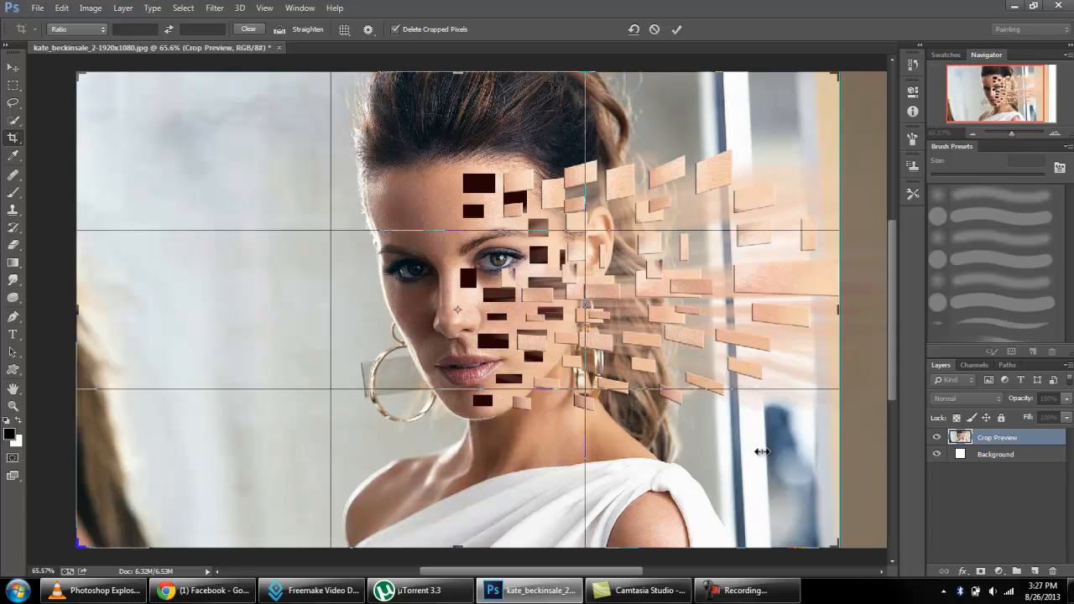
Step: Pull the right crop edge inward to tighten the frame around the face and fragments
left_click_drag(77, 309, 100, 309)
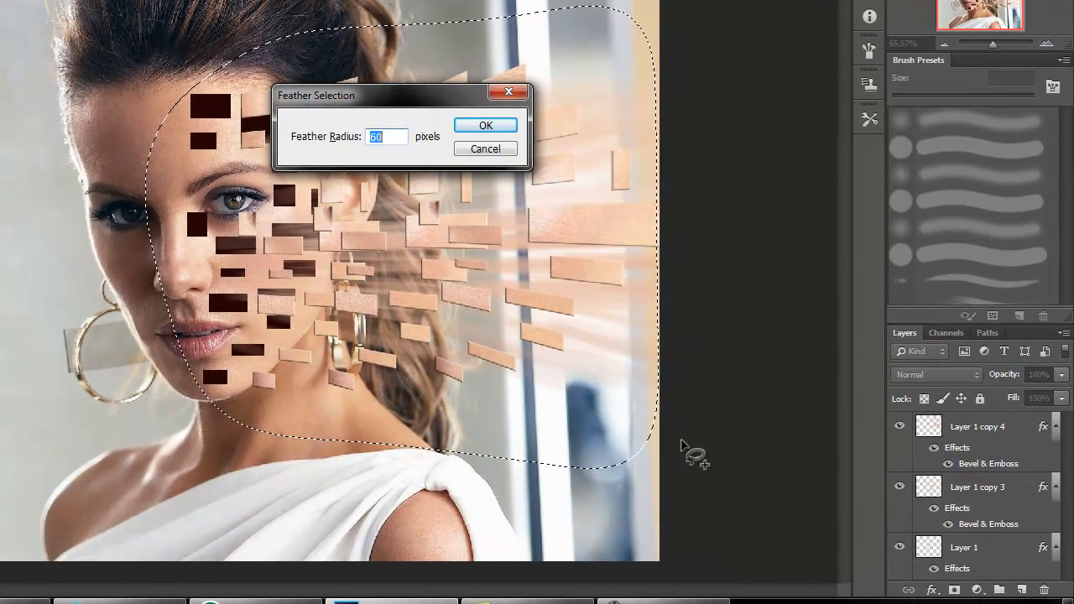
Step: Feather the rounded selection around the face and fragments by 30 pixels
type("30")
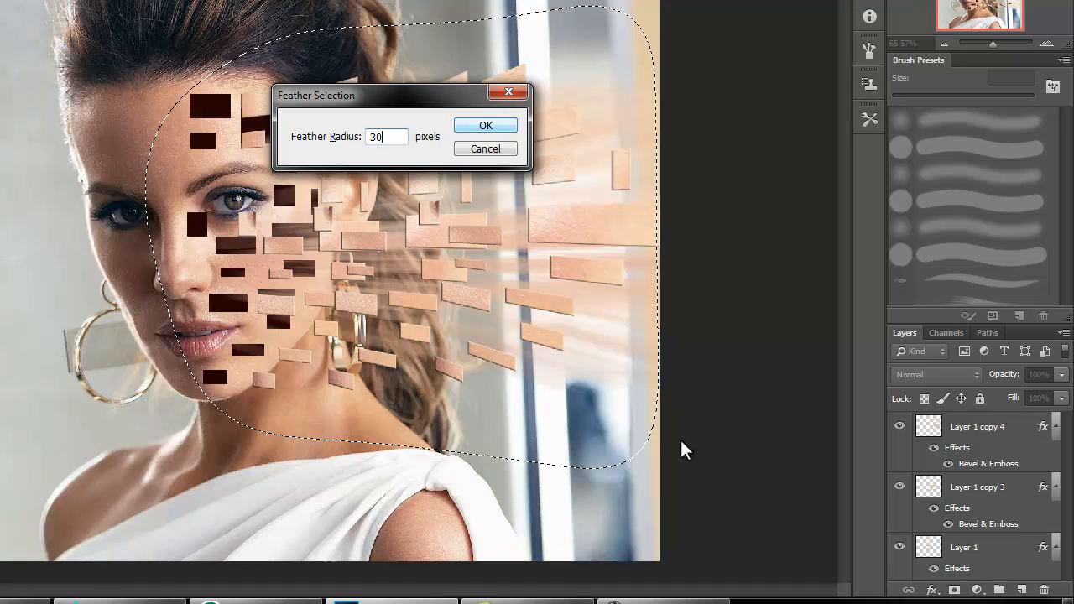
left_click(485, 124)
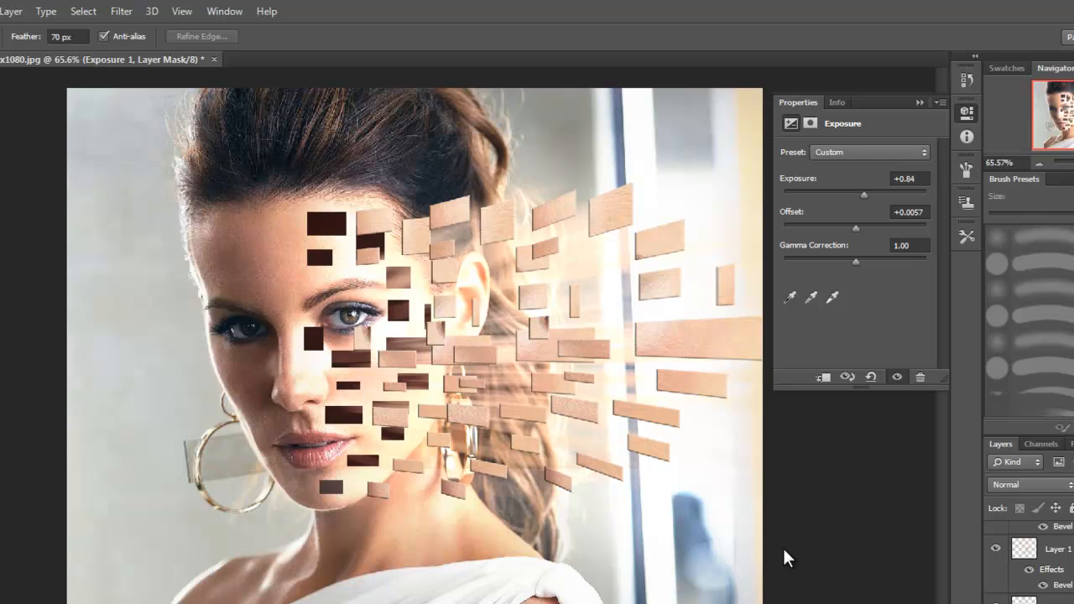
Step: Nudge the Exposure adjustment's Offset slightly negative, around -0.01
left_click_drag(856, 228, 852, 228)
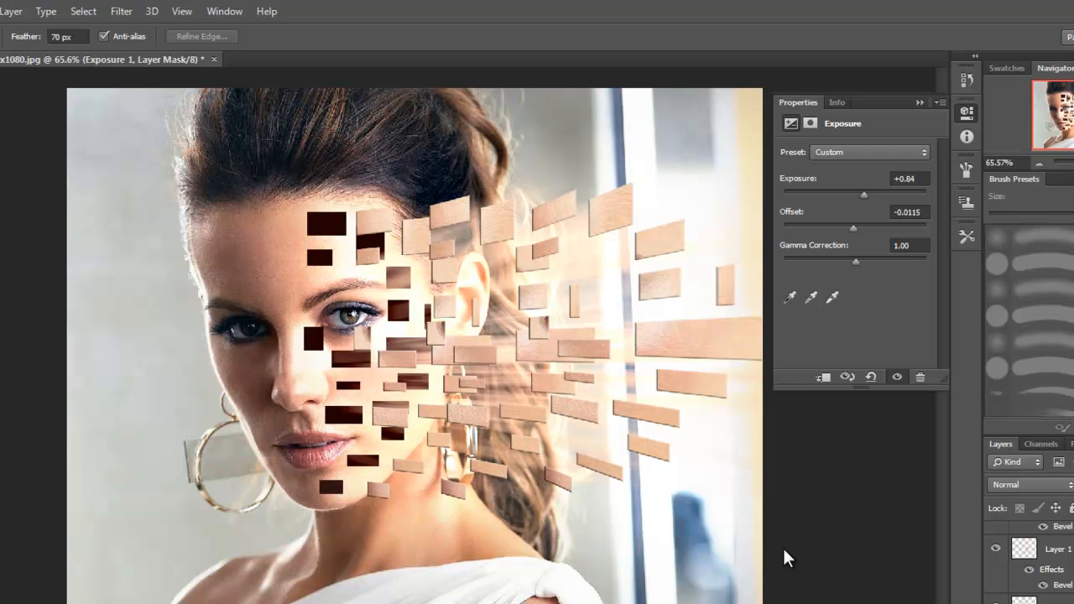